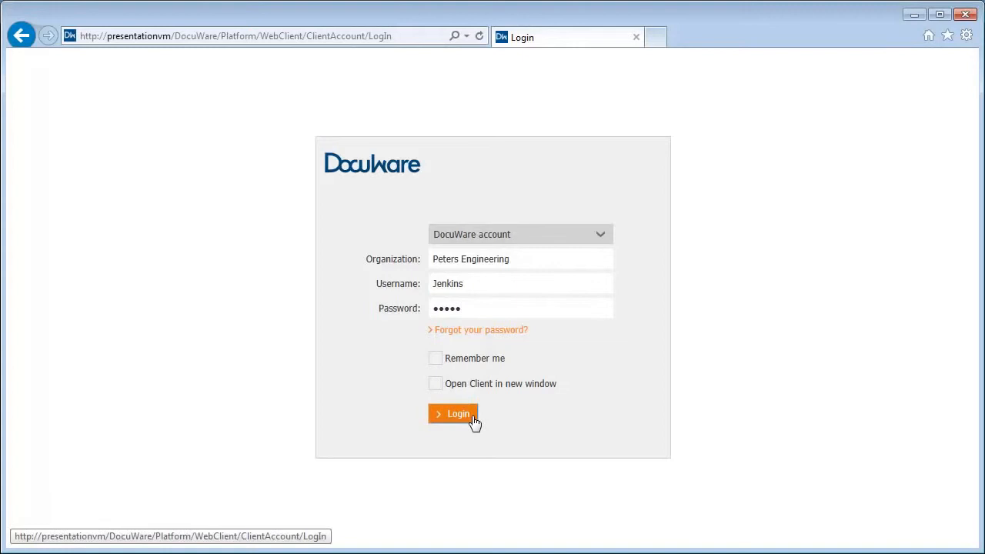
Step: Log in to the DocuWare web client, reaching the Inbox with three PDF documents
click(452, 413)
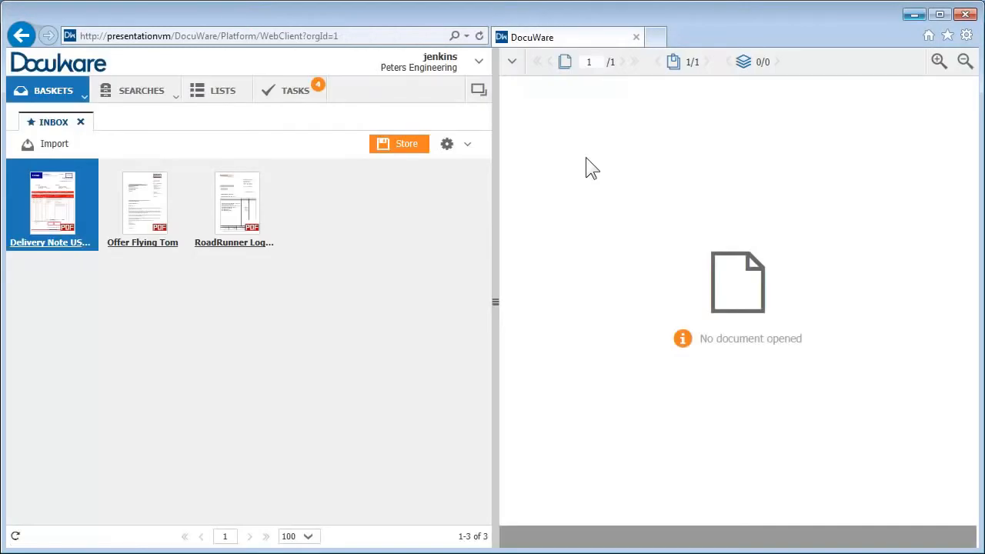
mouse_move(399, 242)
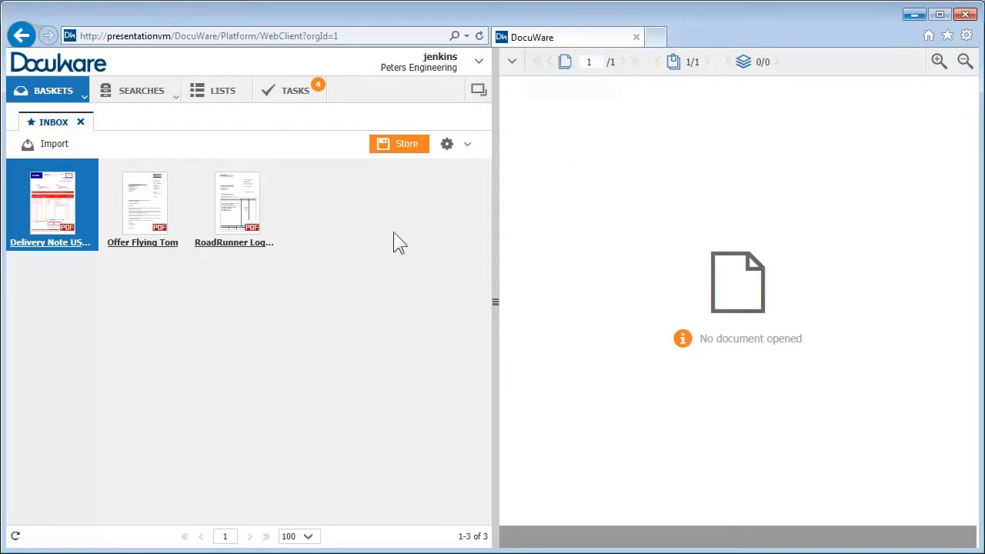
mouse_move(222, 125)
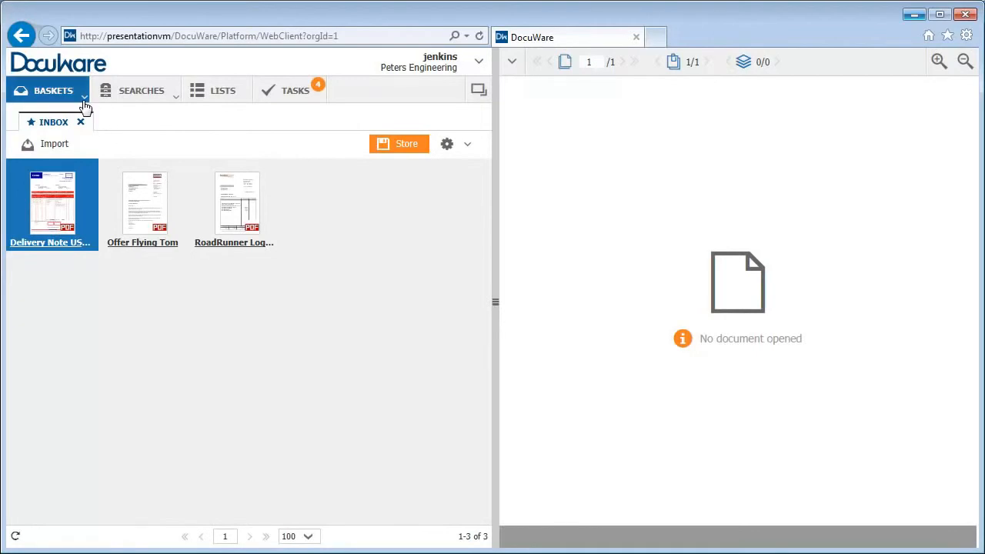
mouse_move(173, 108)
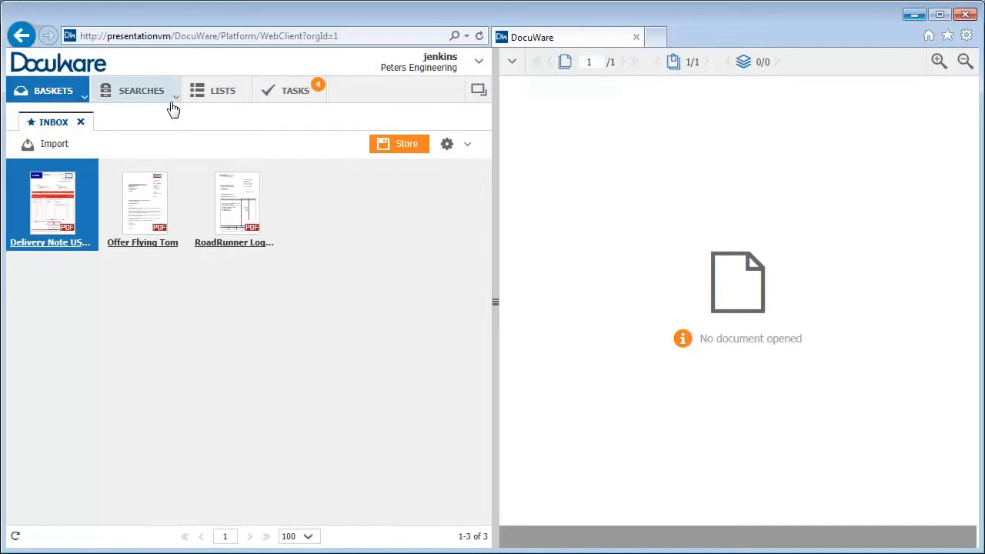
mouse_move(248, 106)
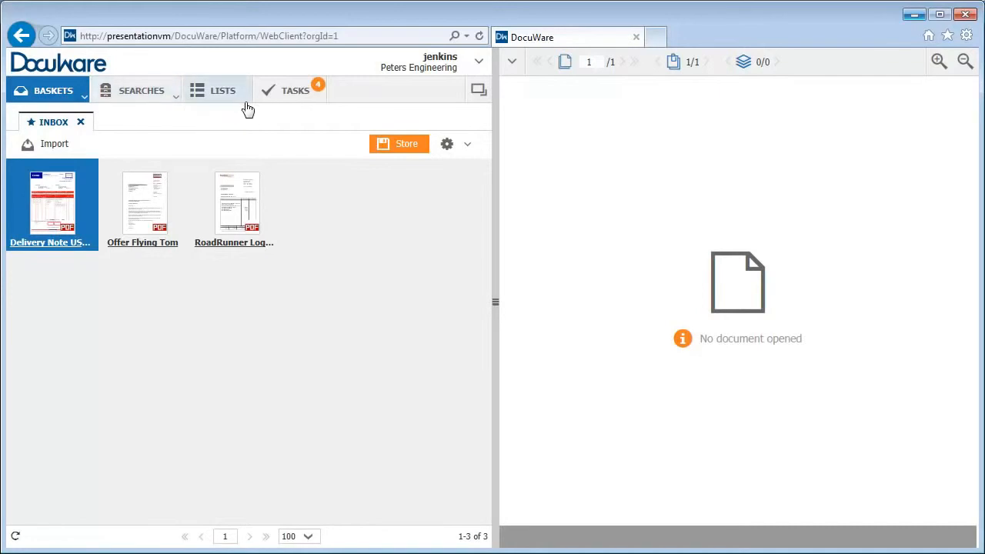
mouse_move(306, 100)
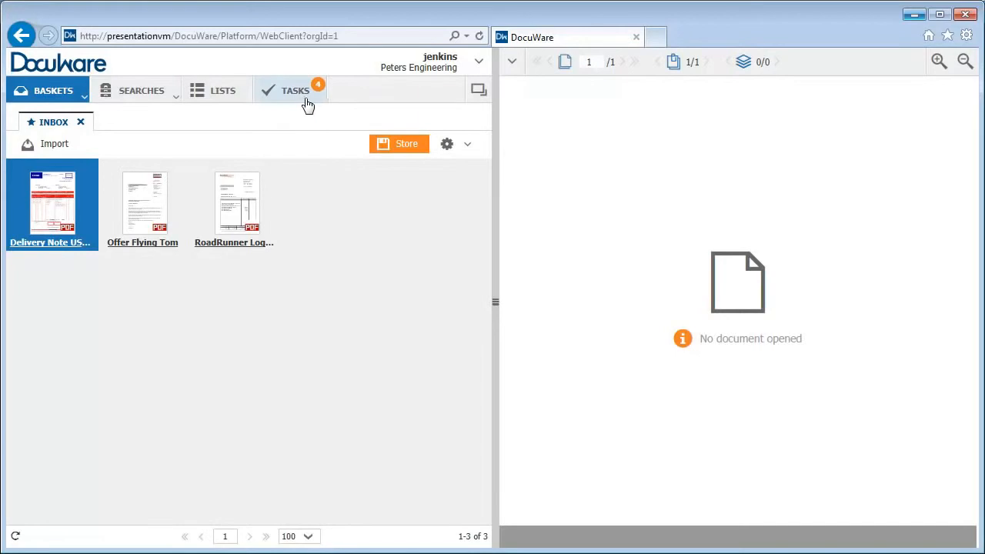
mouse_move(823, 257)
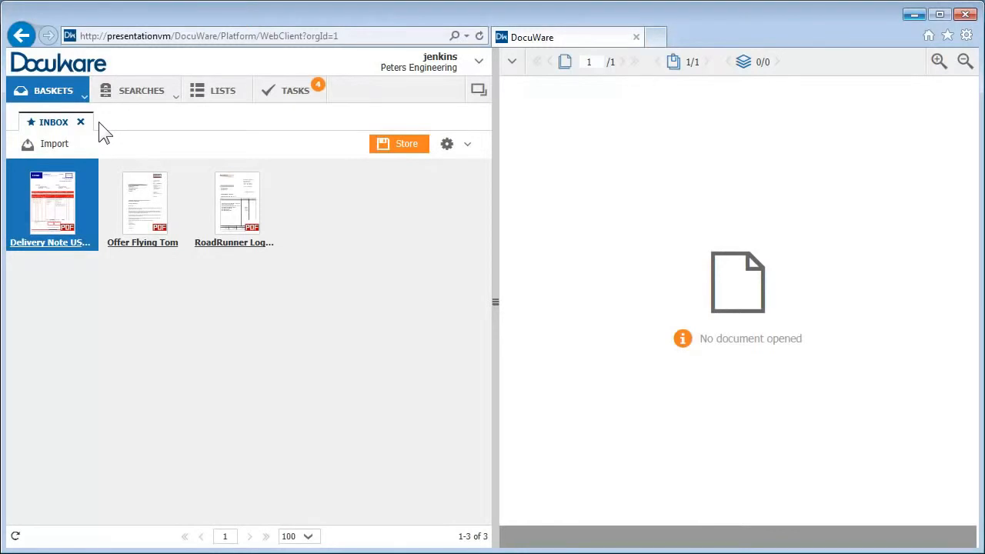
mouse_move(254, 147)
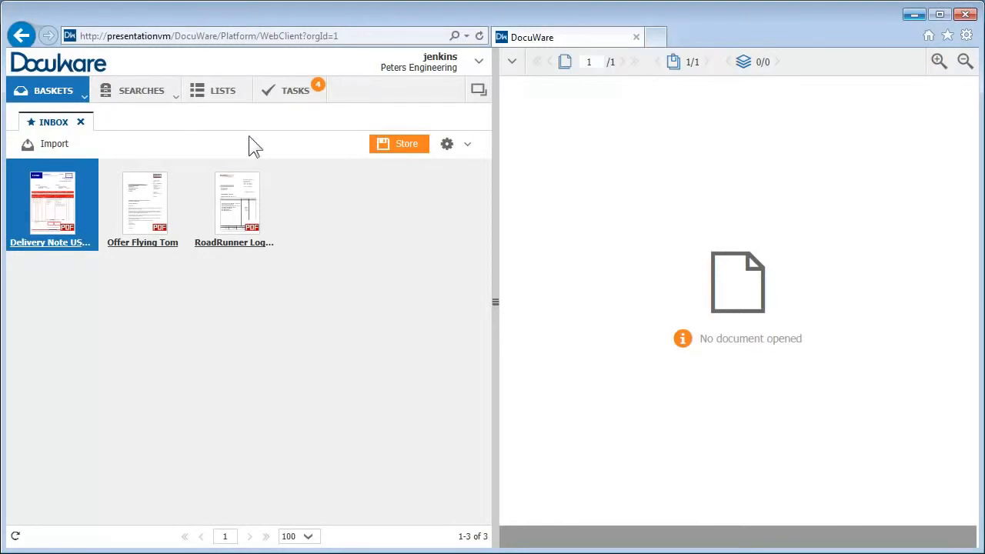
mouse_move(124, 269)
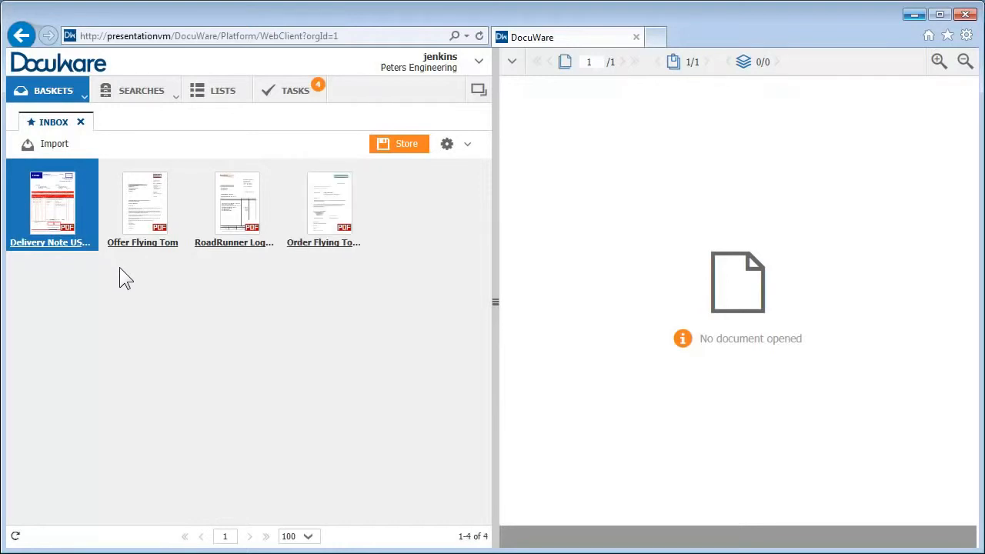
mouse_move(54, 144)
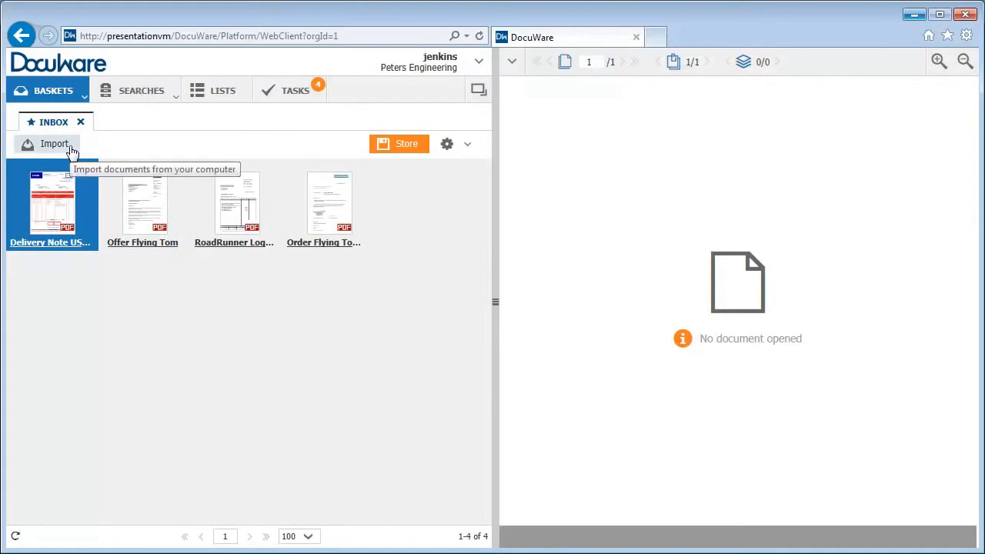
Step: Drag the Calculation spreadsheet from the desktop into the Inbox basket, making five documents
click(938, 14)
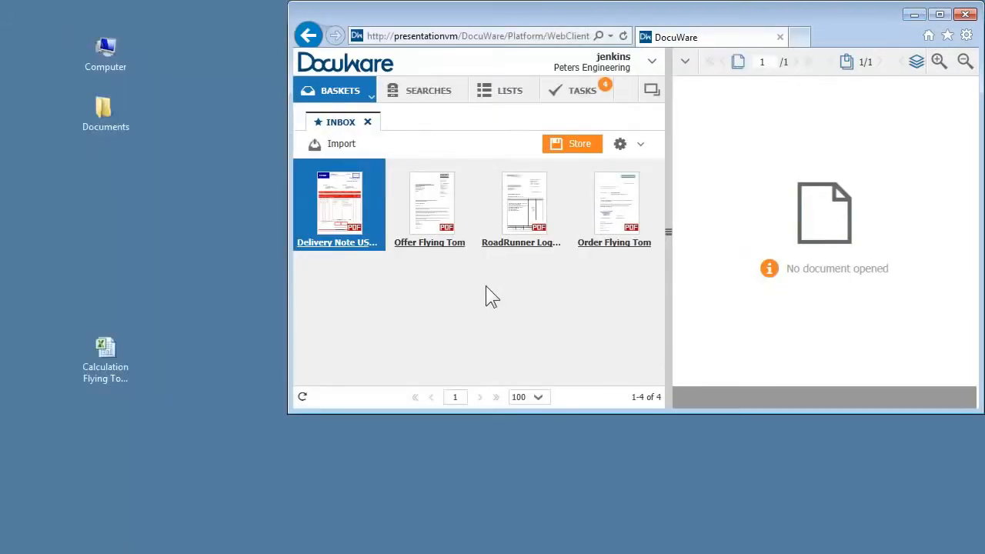
drag(106, 354, 378, 339)
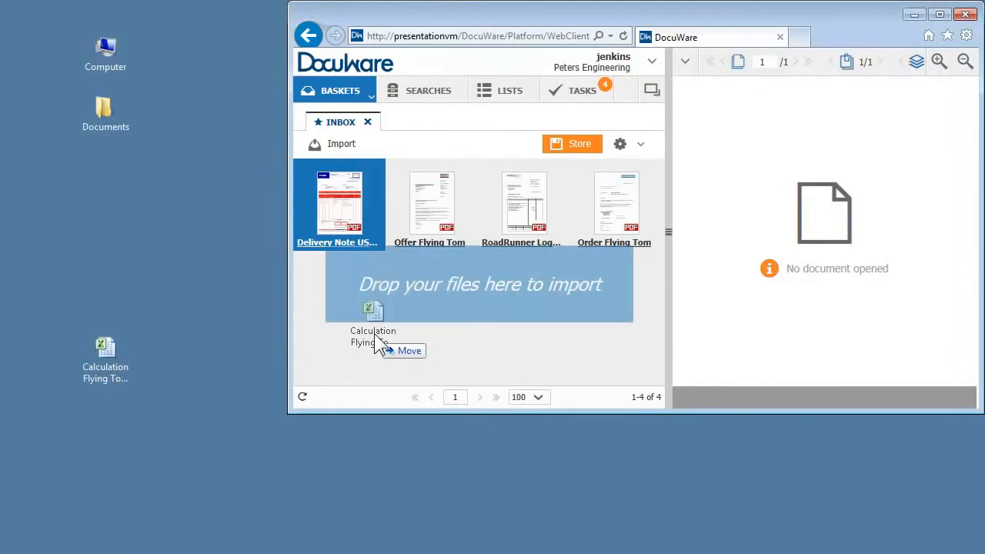
drag(106, 350, 374, 316)
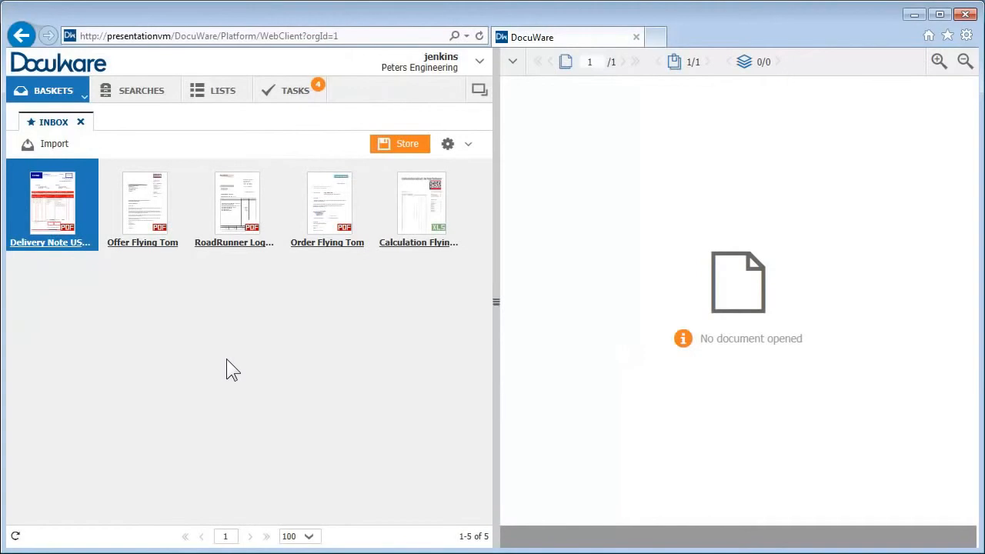
mouse_move(147, 223)
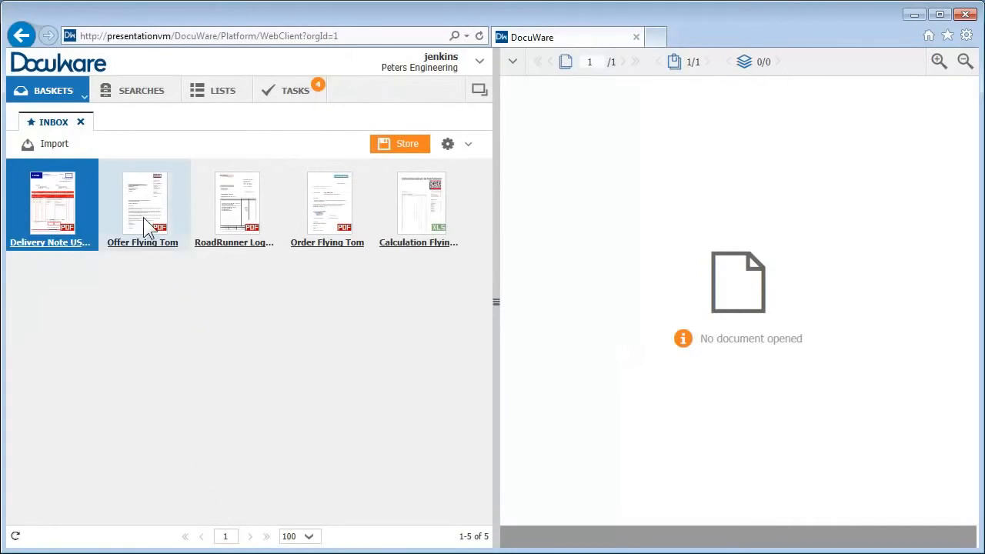
Step: View Offer Flying Tom, browse Invoices out and in, then move RoadRunner into Invoices in
click(143, 204)
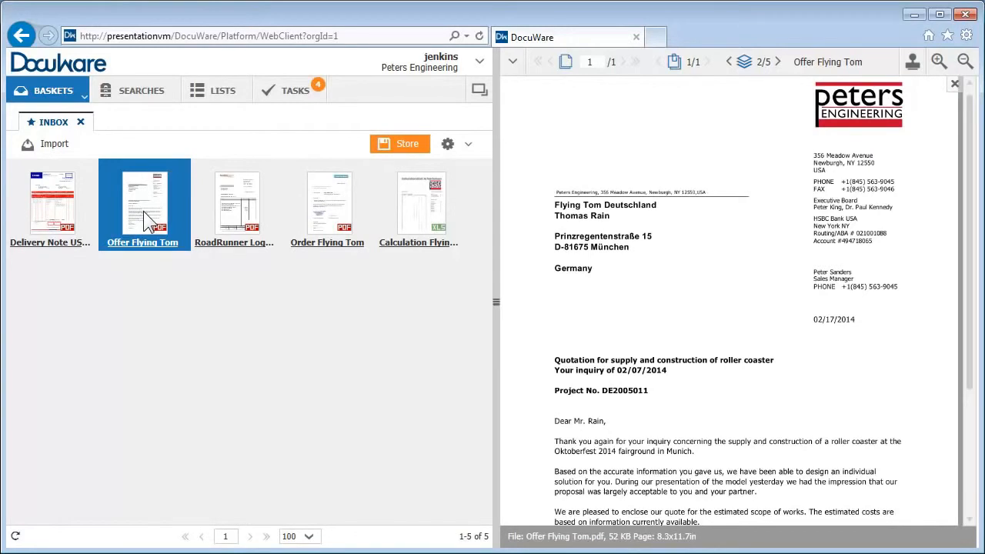
mouse_move(127, 188)
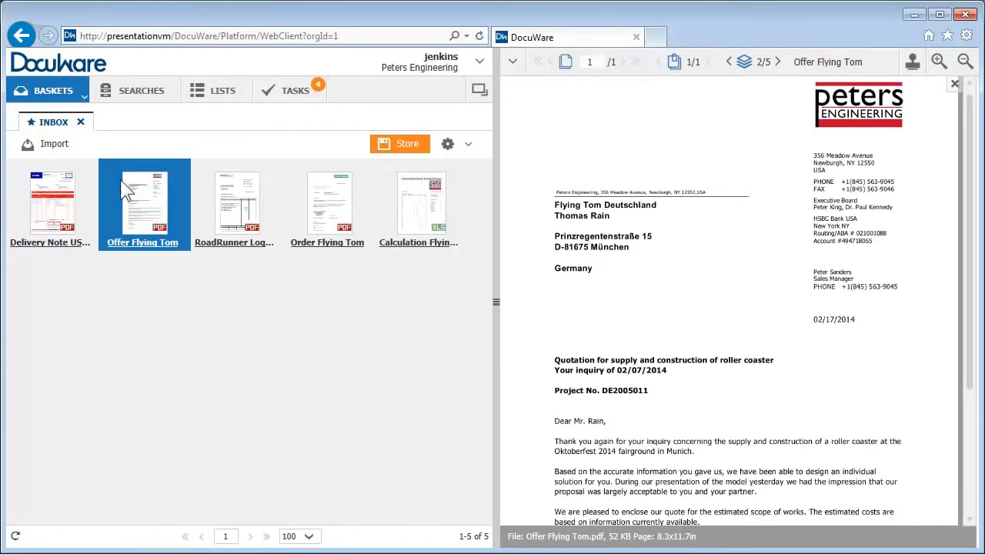
click(84, 95)
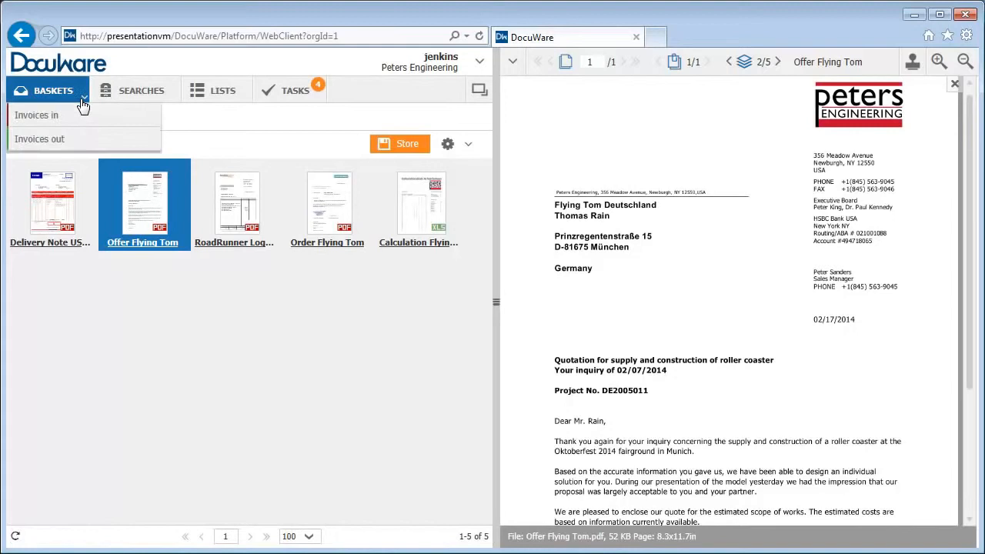
click(39, 139)
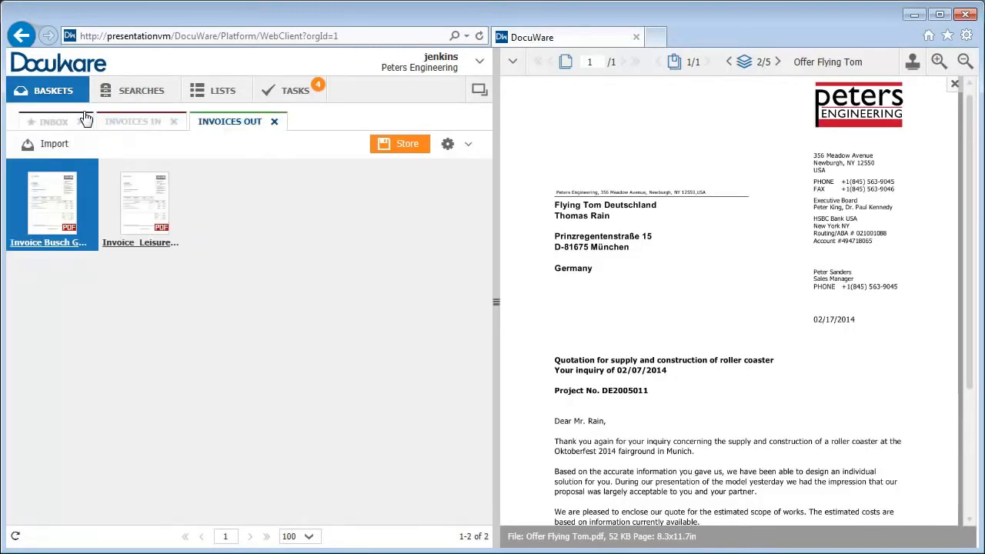
click(132, 121)
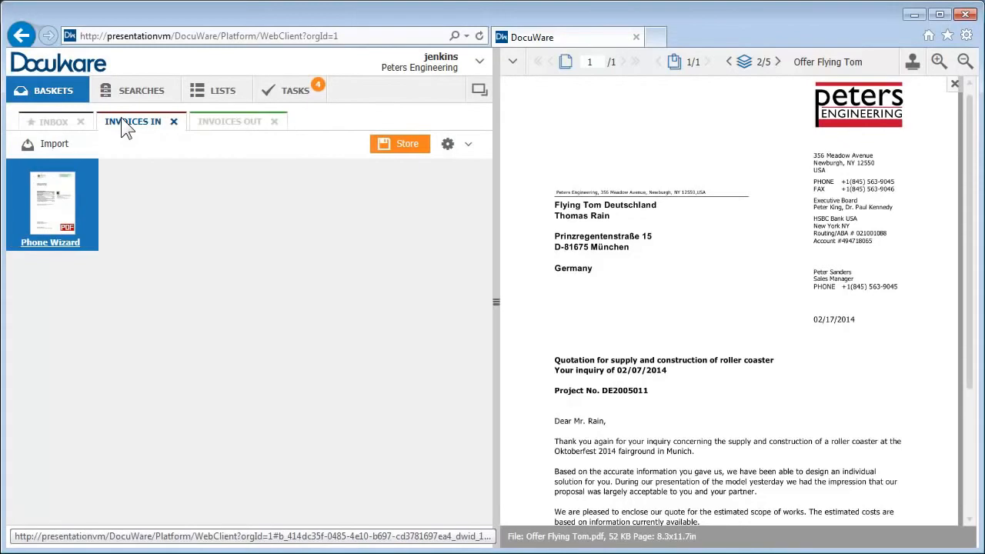
click(52, 122)
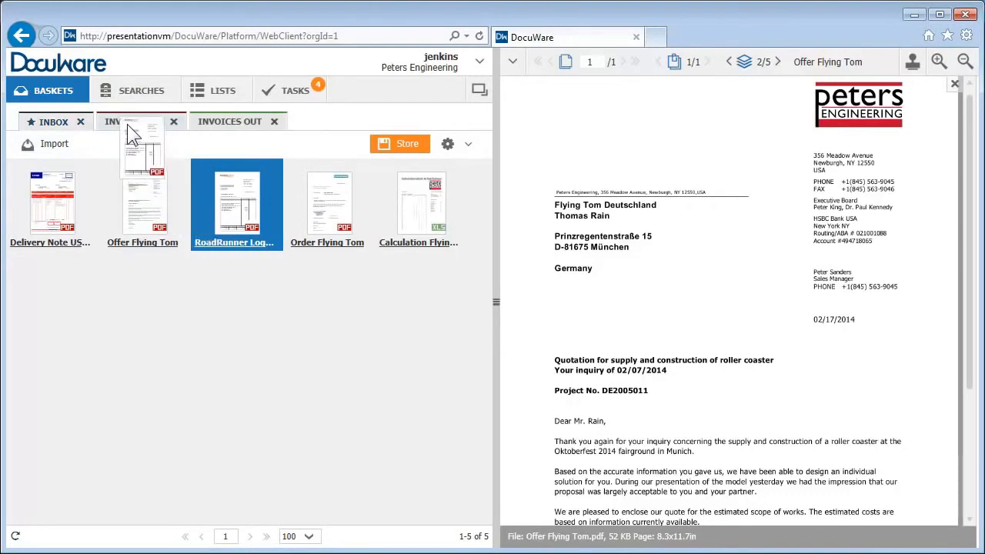
click(132, 121)
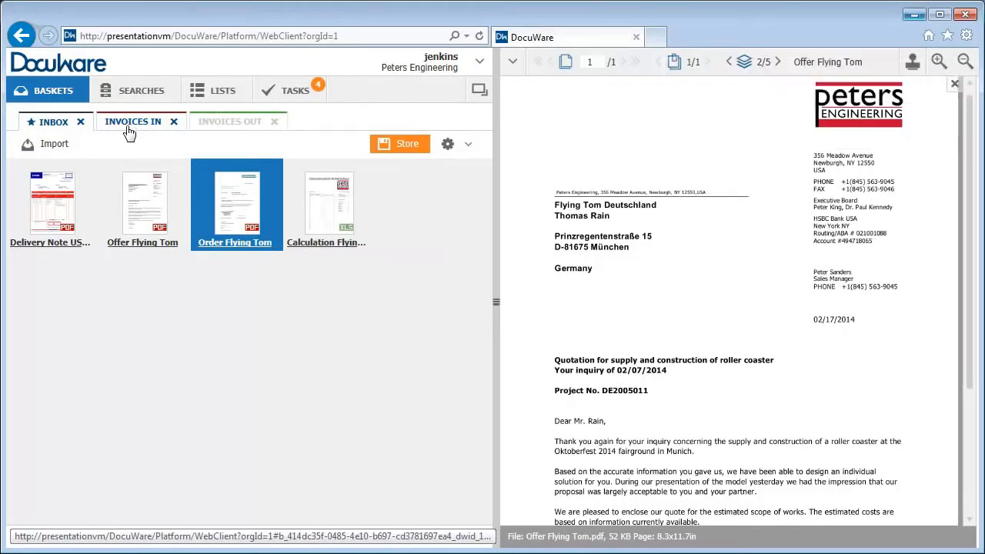
mouse_move(140, 132)
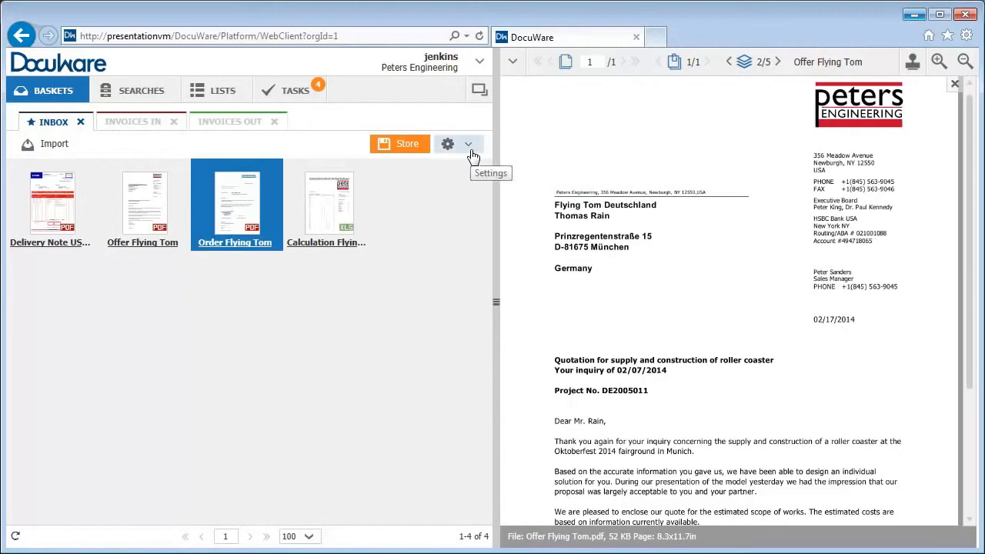
click(467, 143)
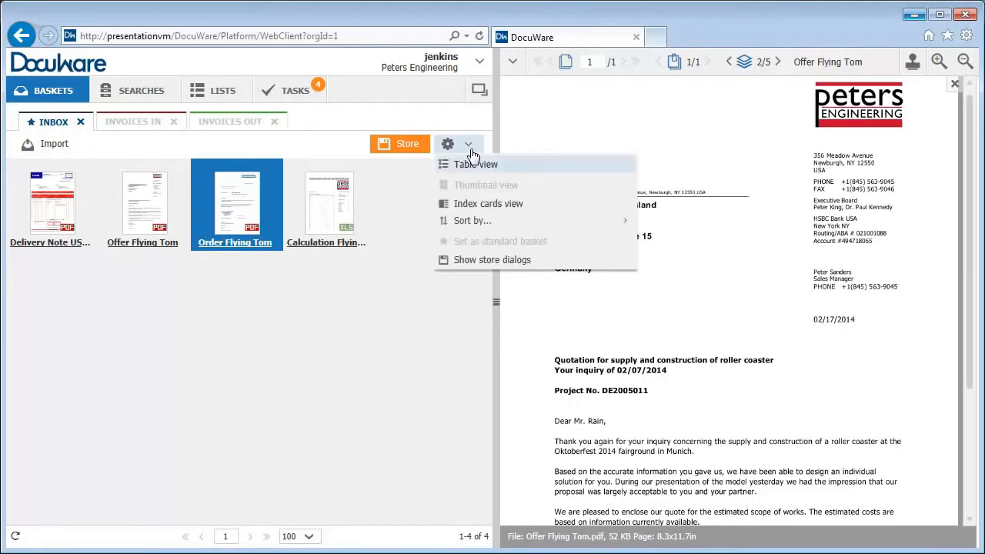
click(476, 164)
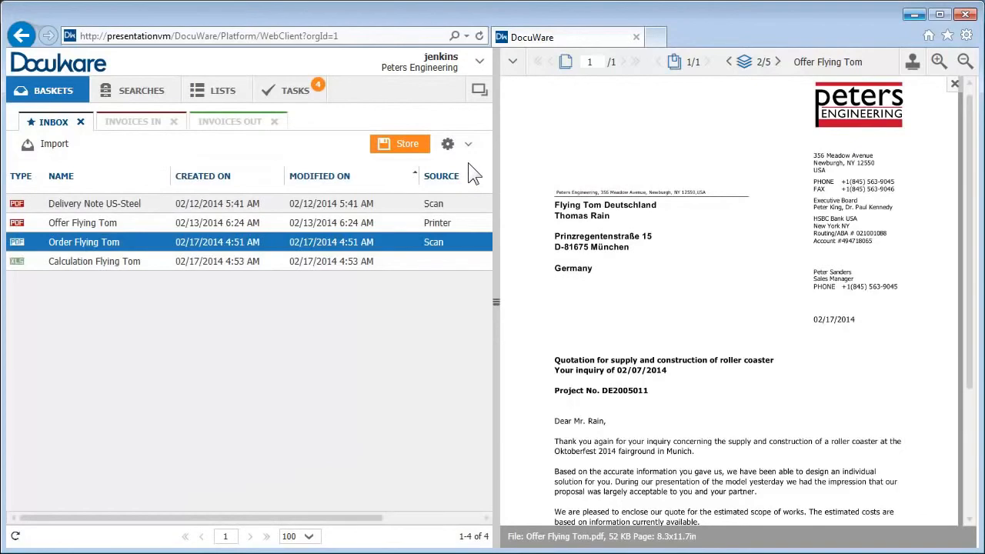
click(467, 144)
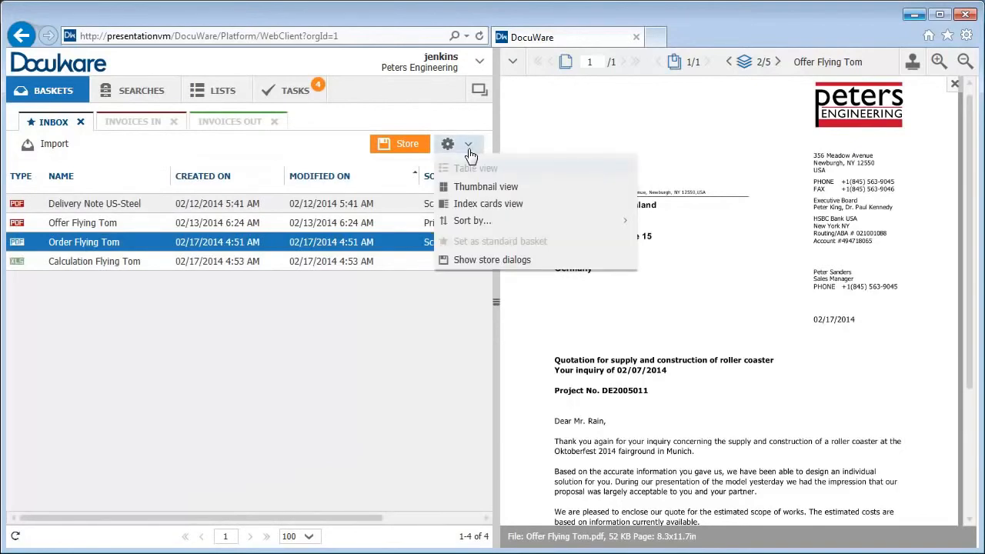
click(485, 187)
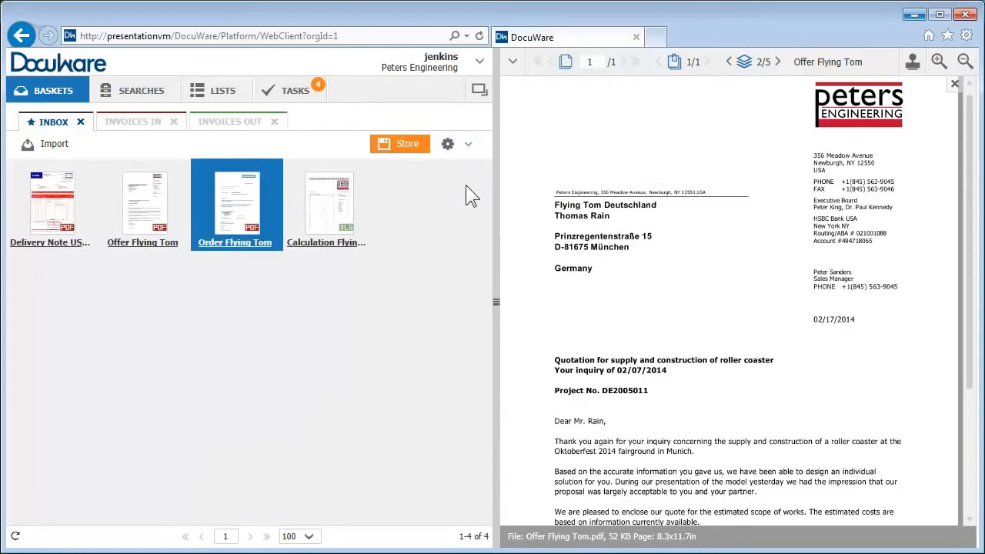
mouse_move(264, 276)
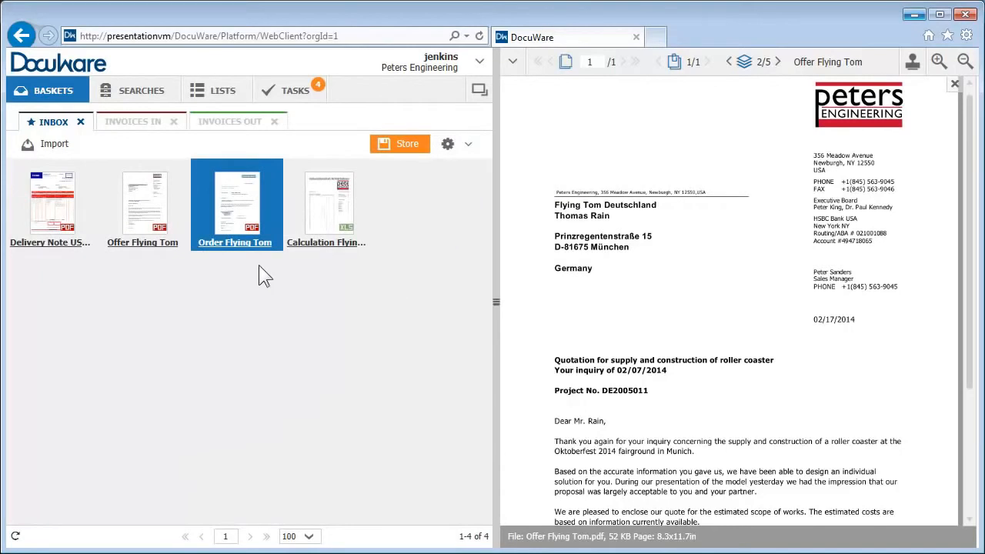
Step: Select Offer Flying Tom with the Calculation spreadsheet and staple them together
right_click(235, 204)
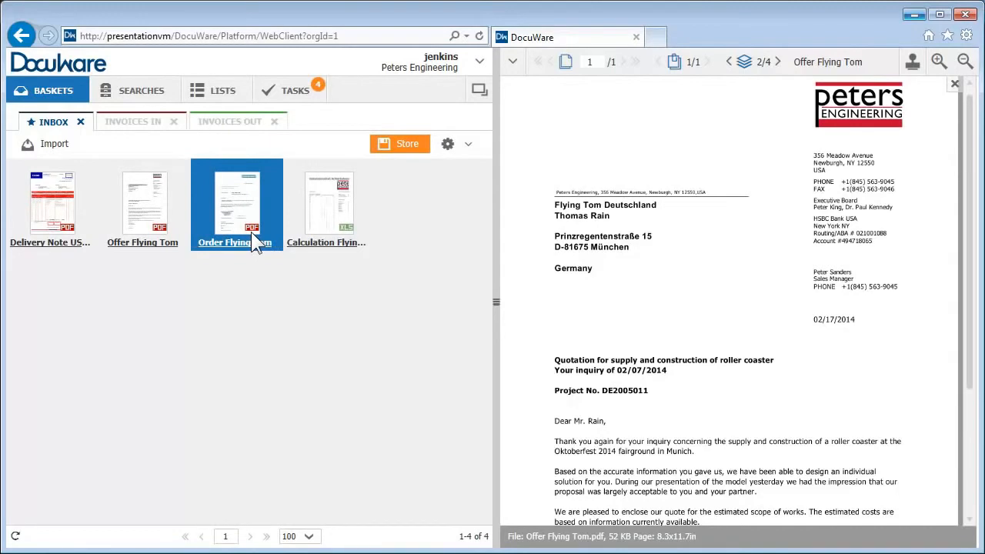
click(144, 203)
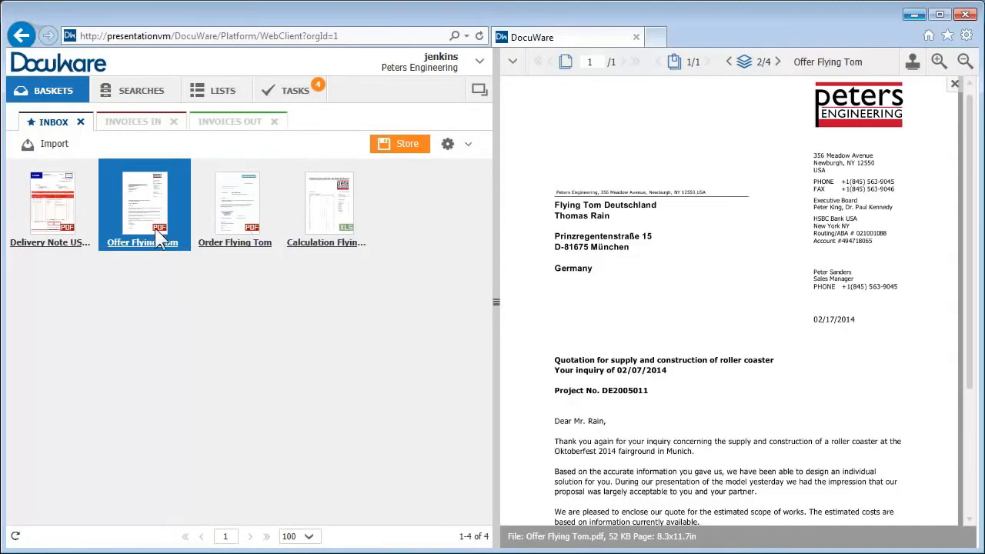
click(329, 204)
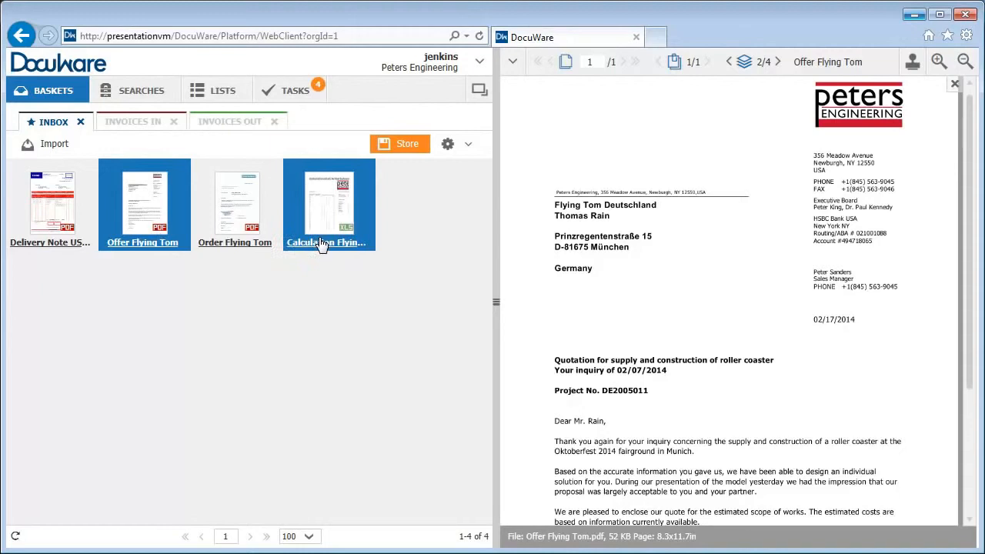
right_click(328, 204)
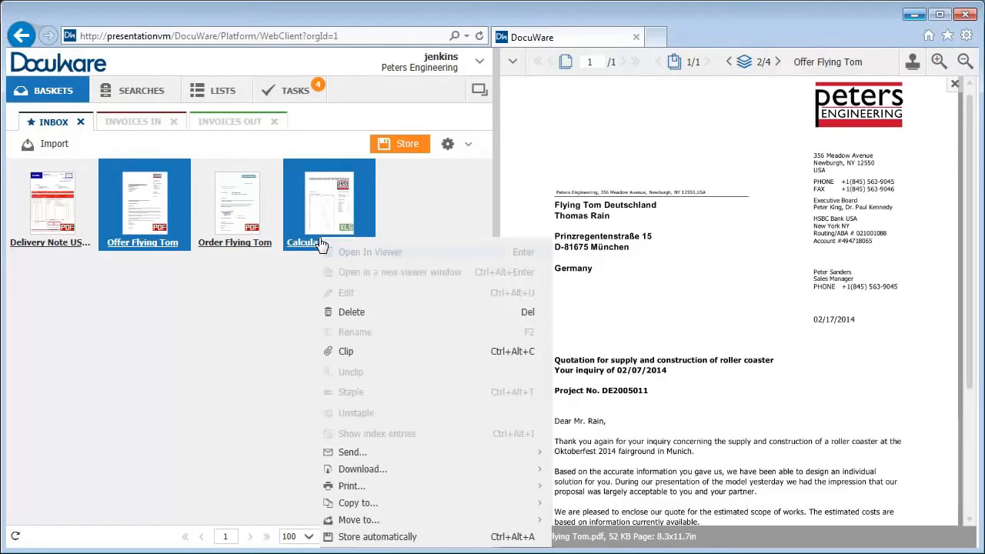
mouse_move(340, 318)
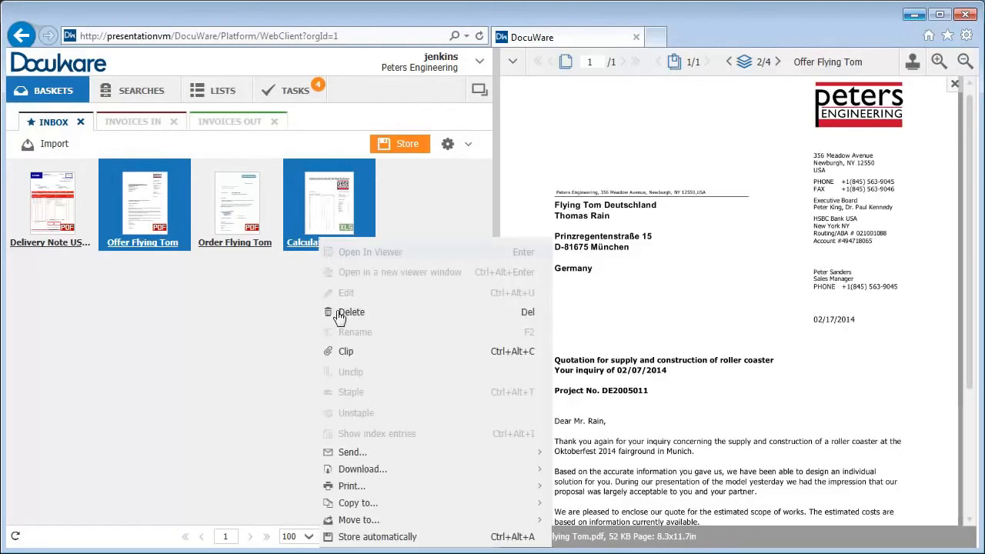
click(352, 312)
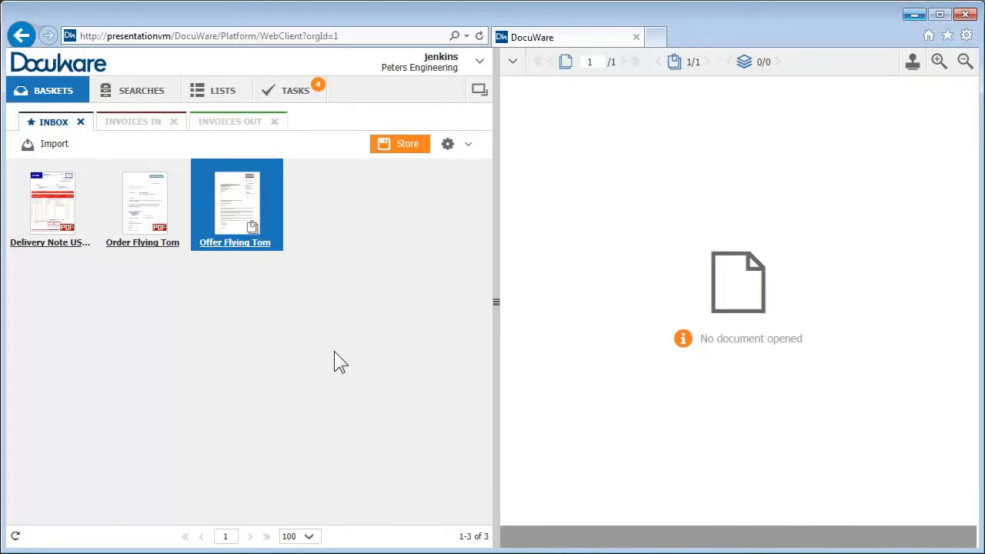
click(400, 143)
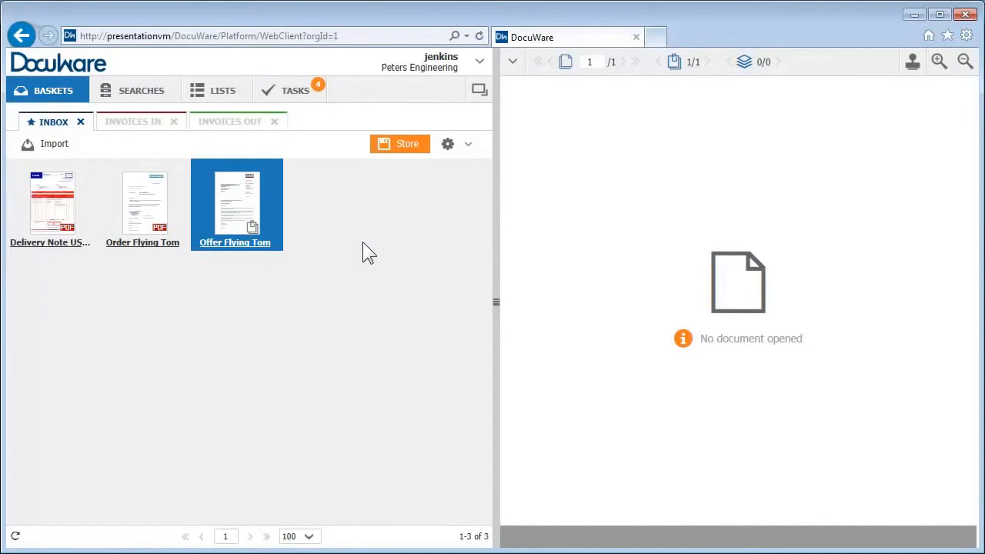
click(399, 144)
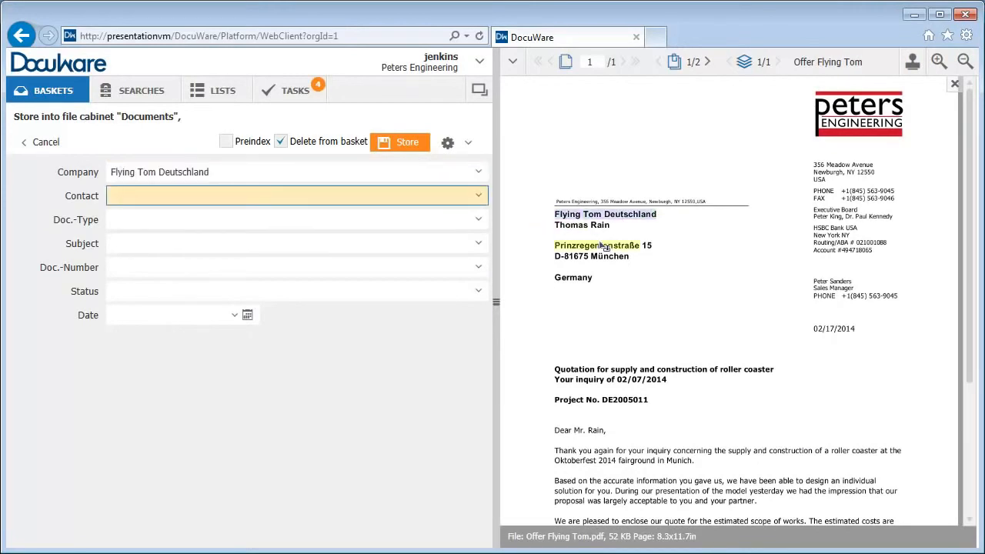
click(582, 224)
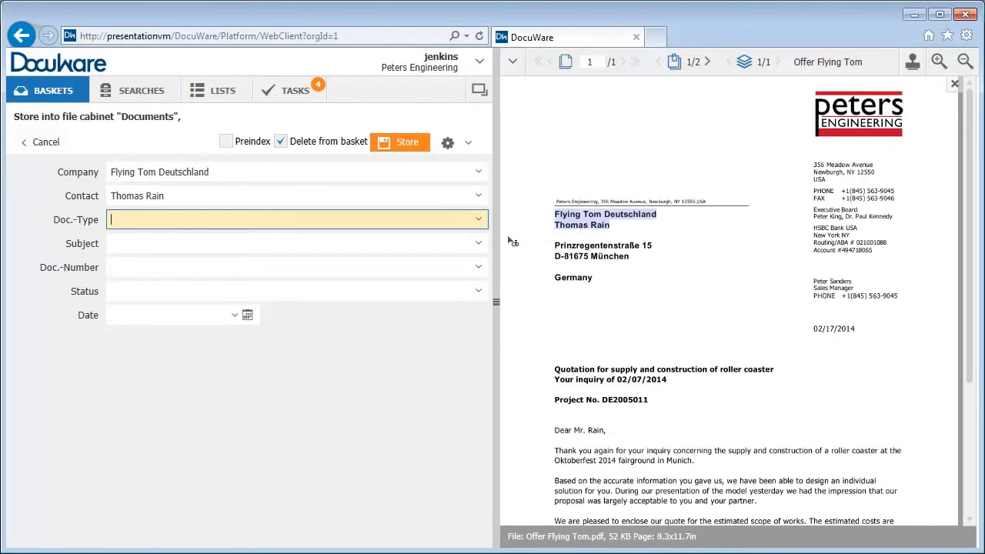
click(476, 219)
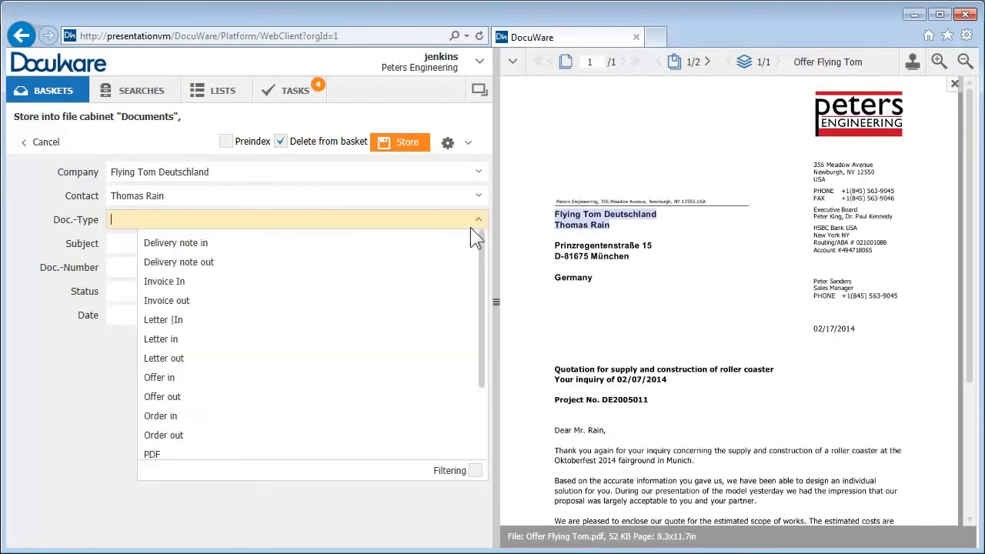
mouse_move(426, 397)
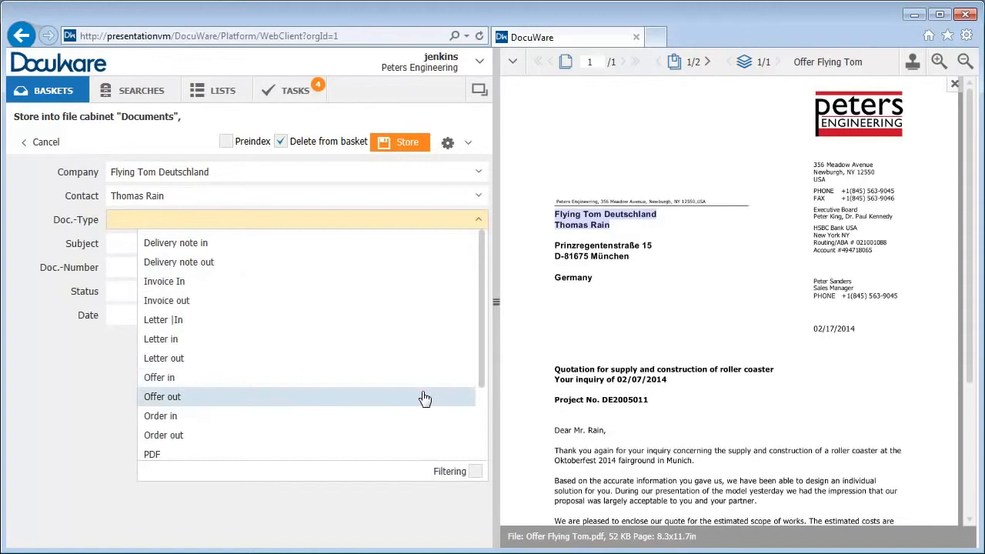
click(163, 396)
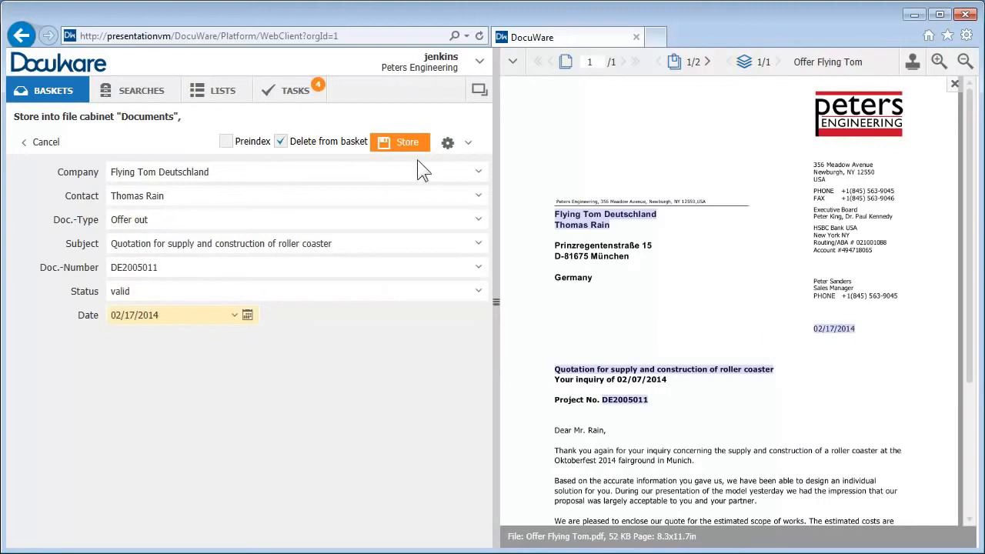
click(399, 143)
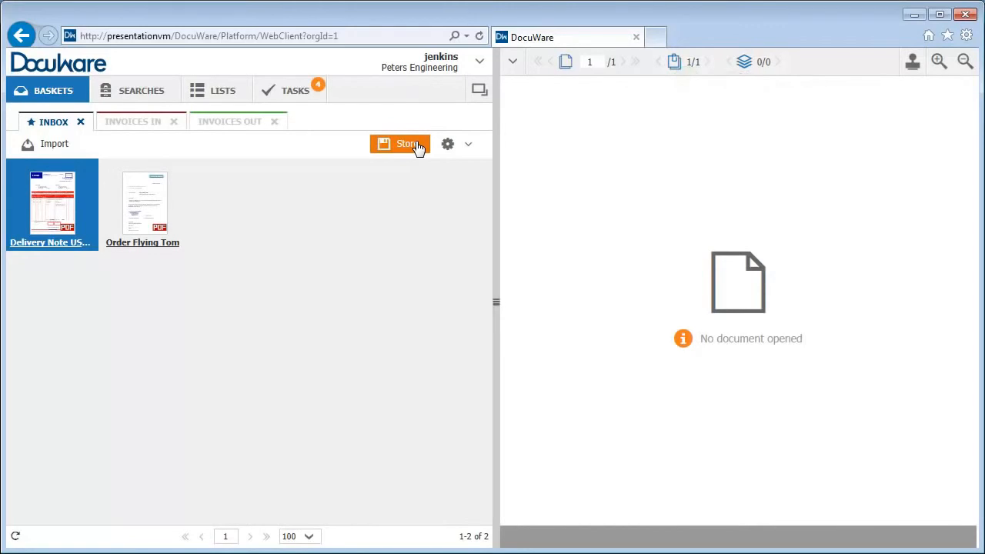
click(141, 90)
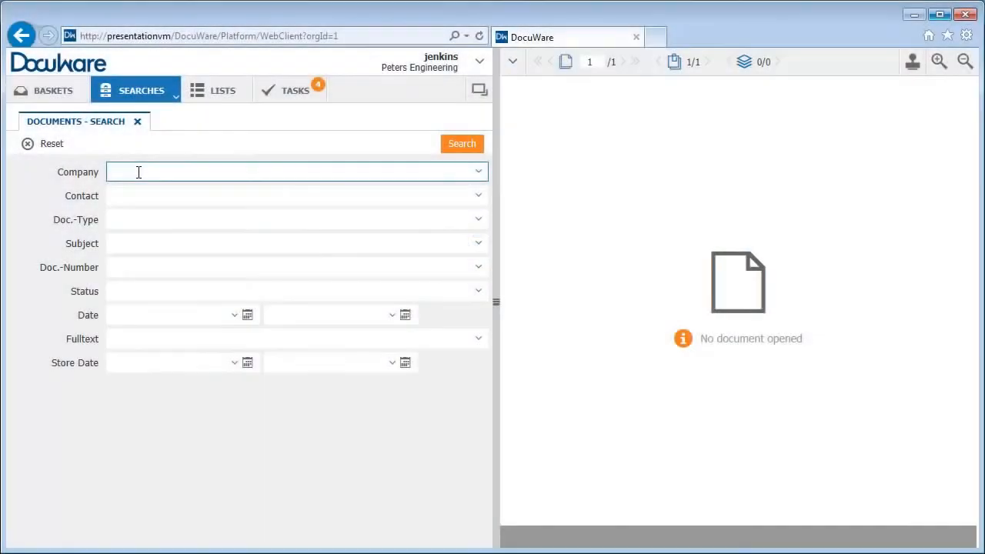
Step: Search for company US-Steel with document type Invoice In, listing four invoices
text(U)
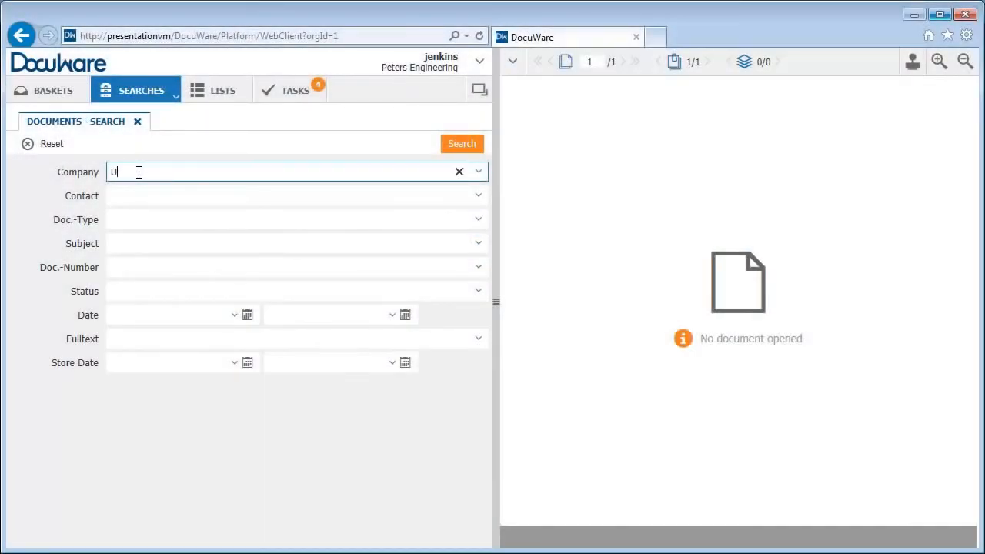
text(s)
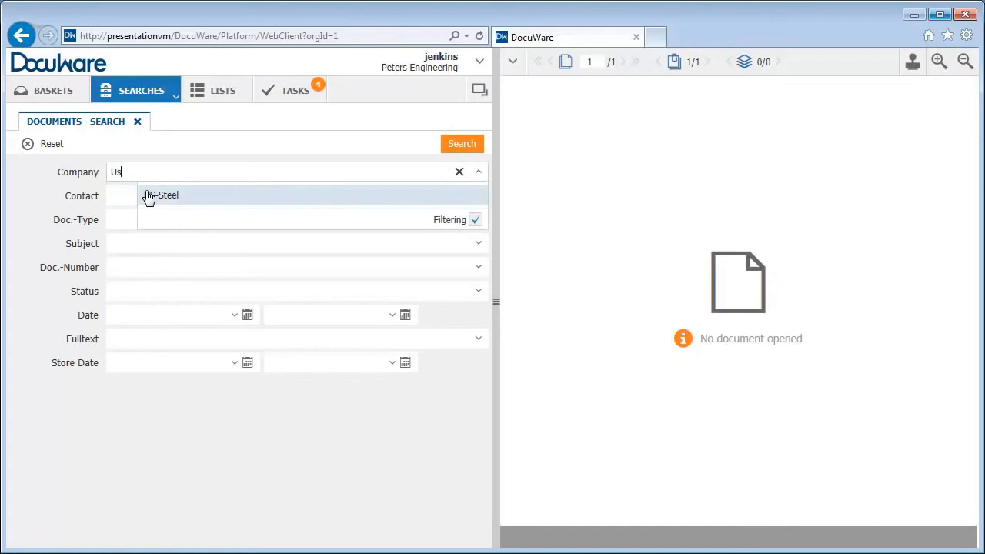
click(162, 194)
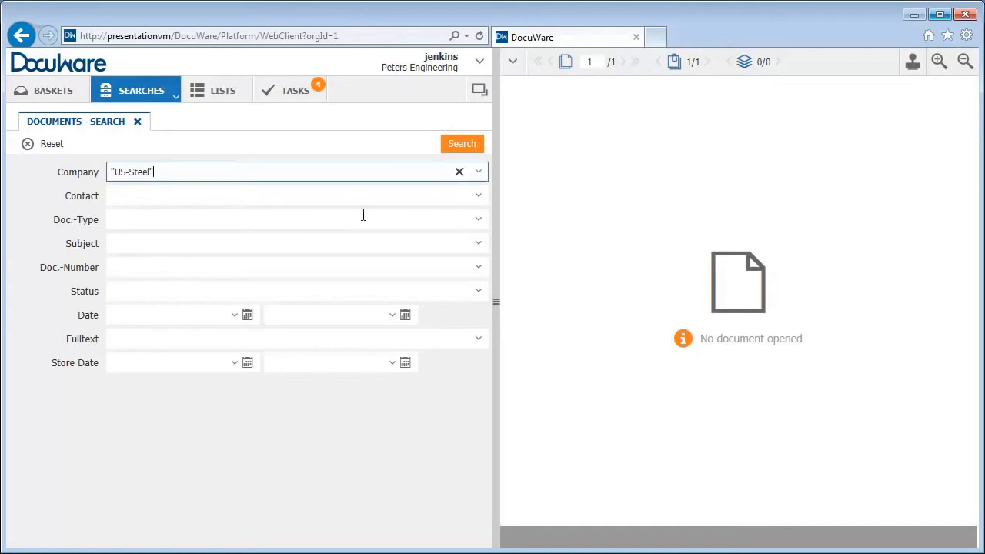
click(477, 219)
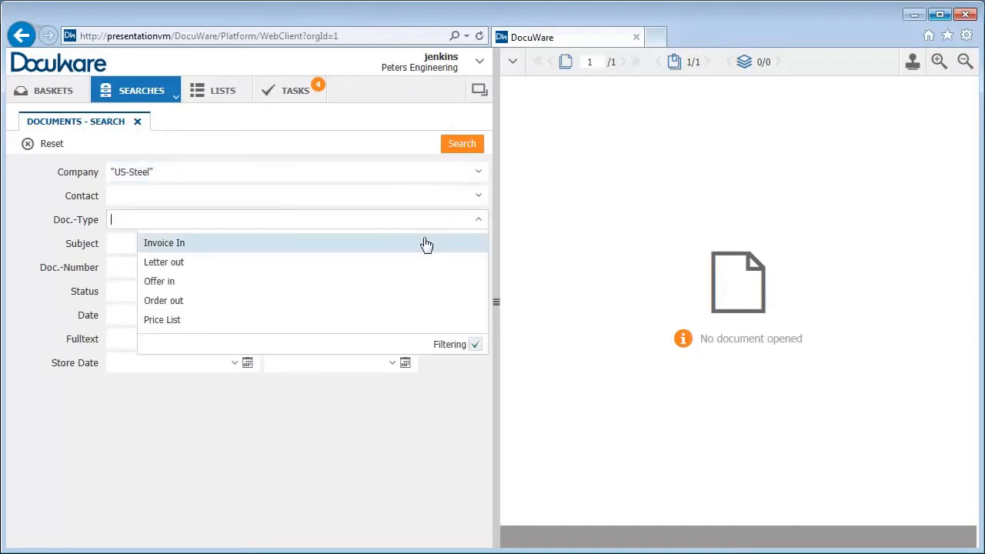
click(164, 243)
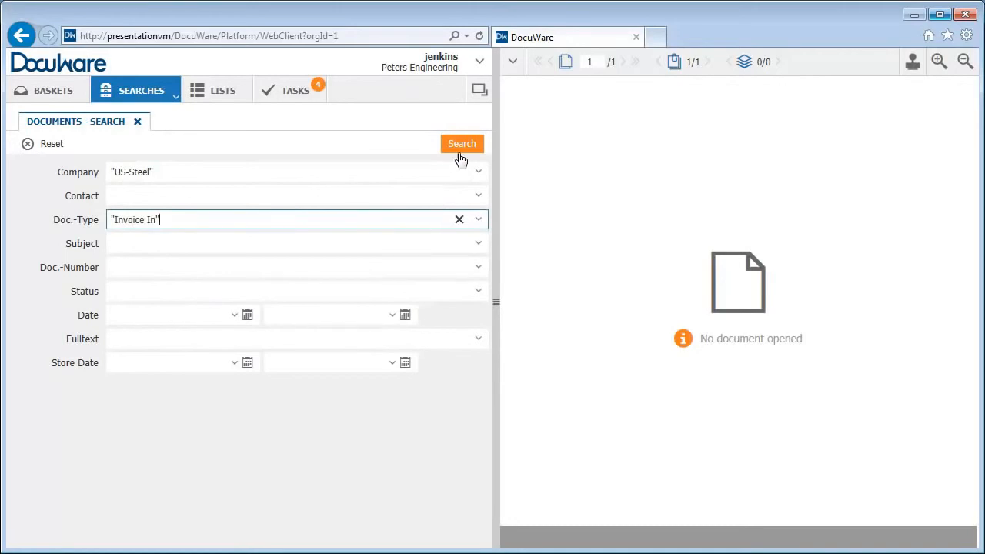
click(462, 144)
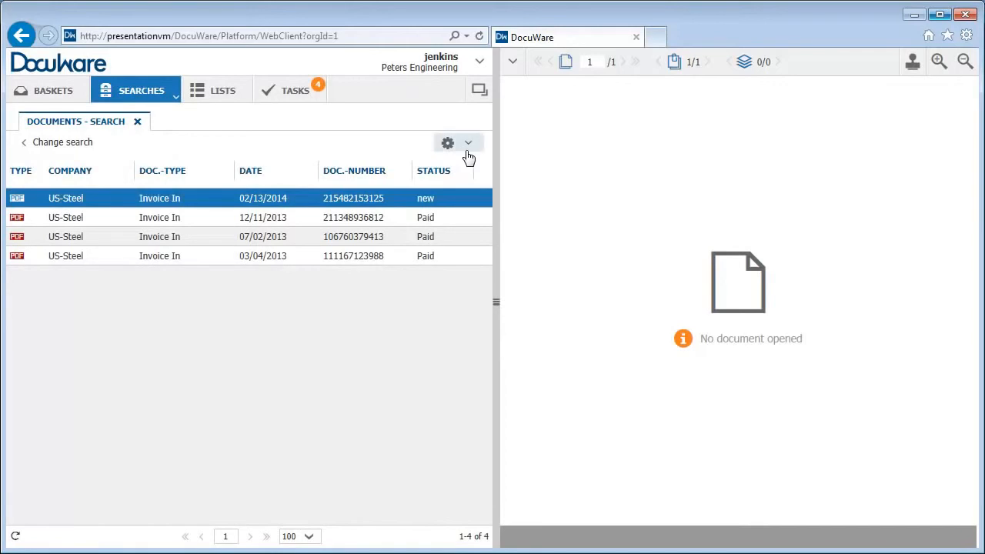
Step: Switch the US-Steel invoice results to the Index cards view
click(447, 143)
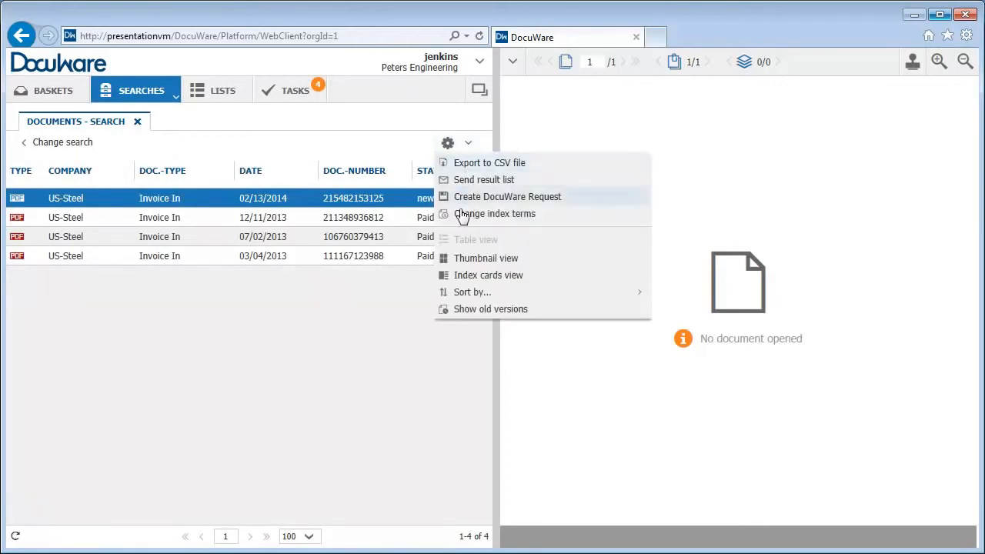
mouse_move(465, 275)
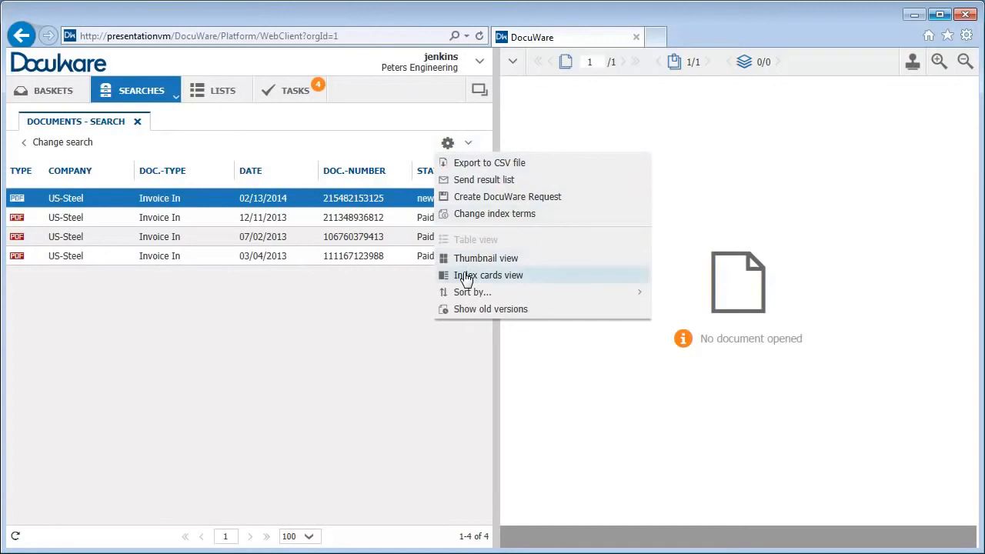
click(488, 275)
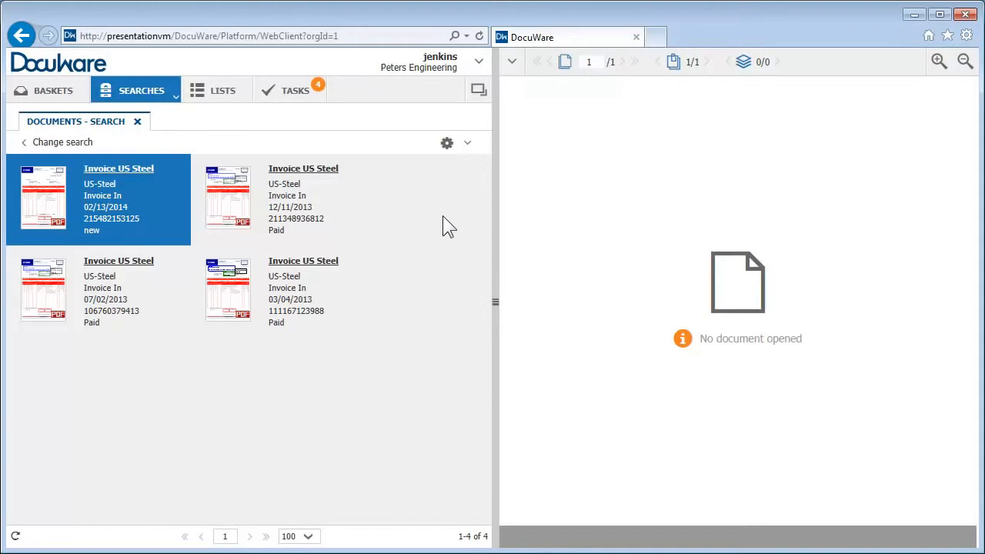
Step: Clip the inbox Delivery Note onto the newest US-Steel invoice dated 02/13/2014
right_click(100, 200)
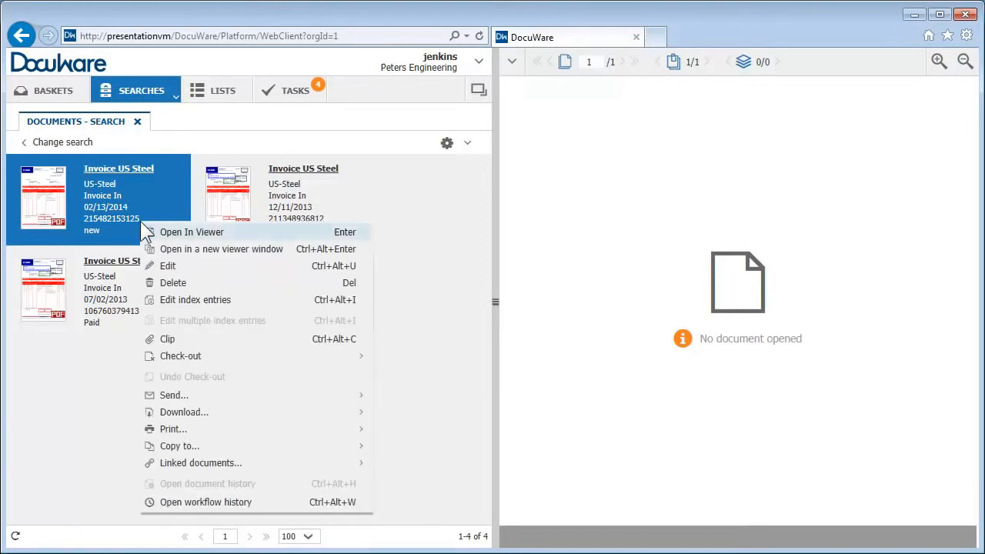
click(167, 338)
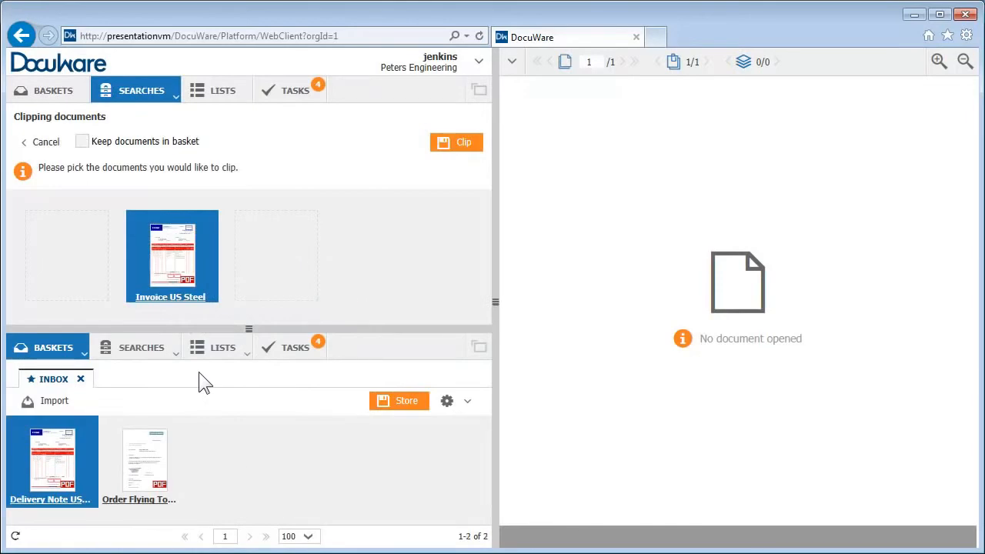
mouse_move(70, 443)
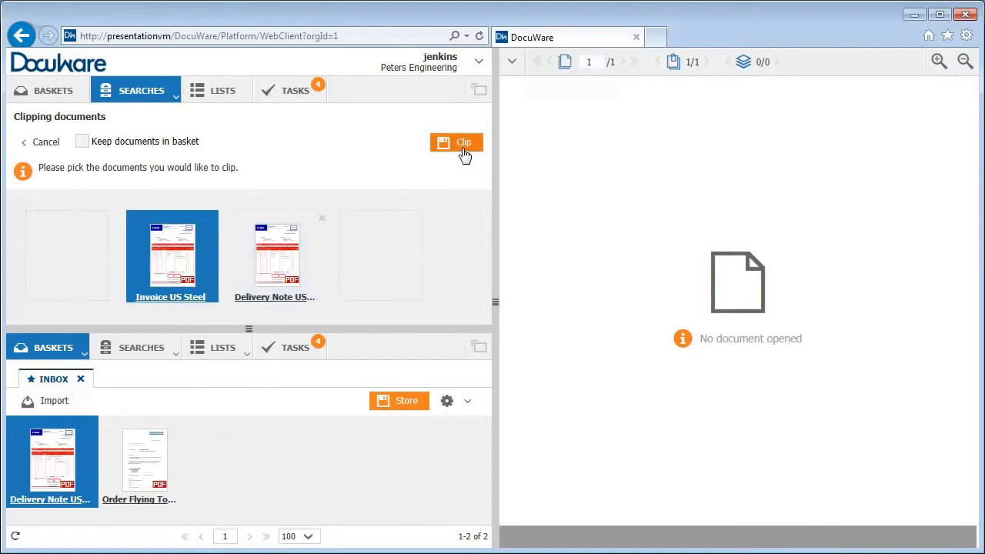
click(456, 143)
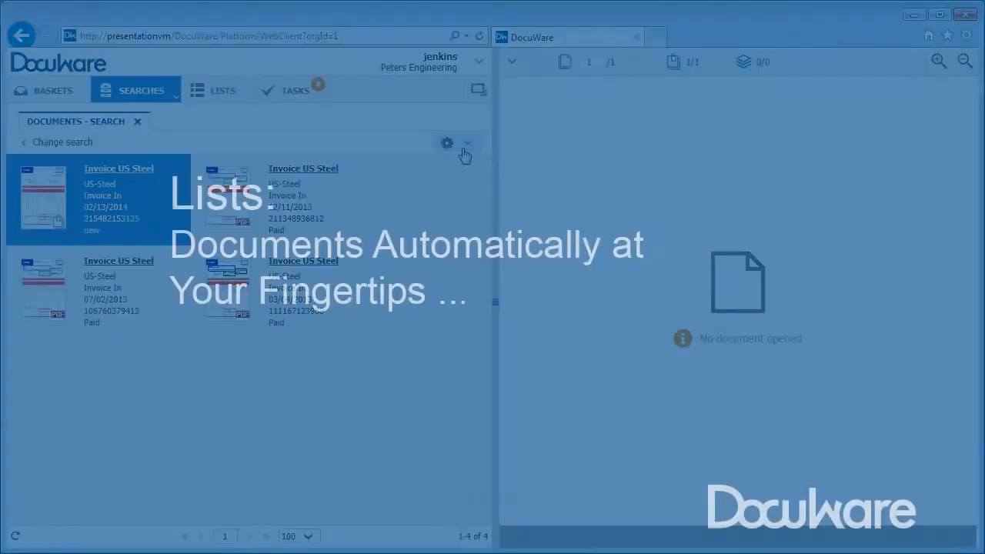
Step: Open New Invoices, view and close Approved Invoices, then display the Robinson's Refuge invoice
click(222, 90)
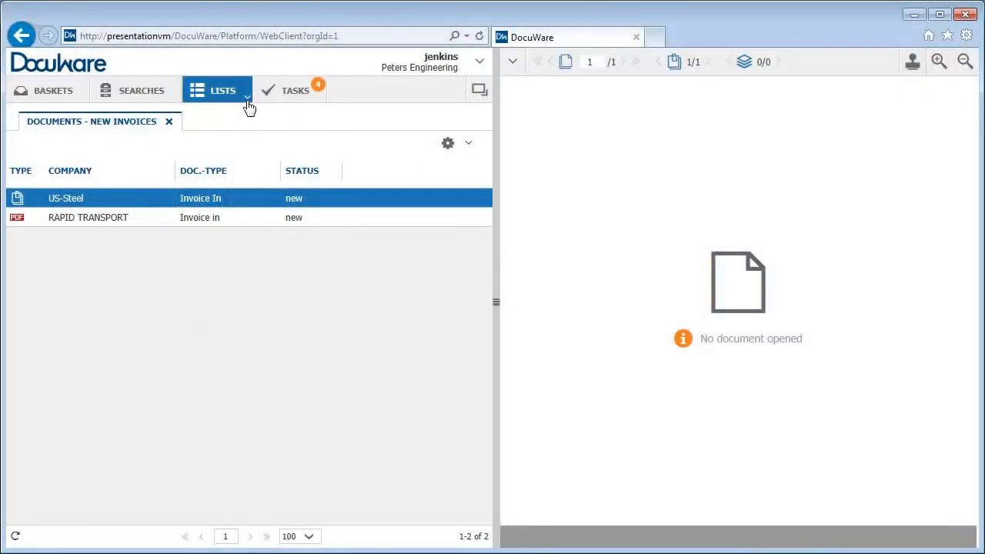
click(247, 100)
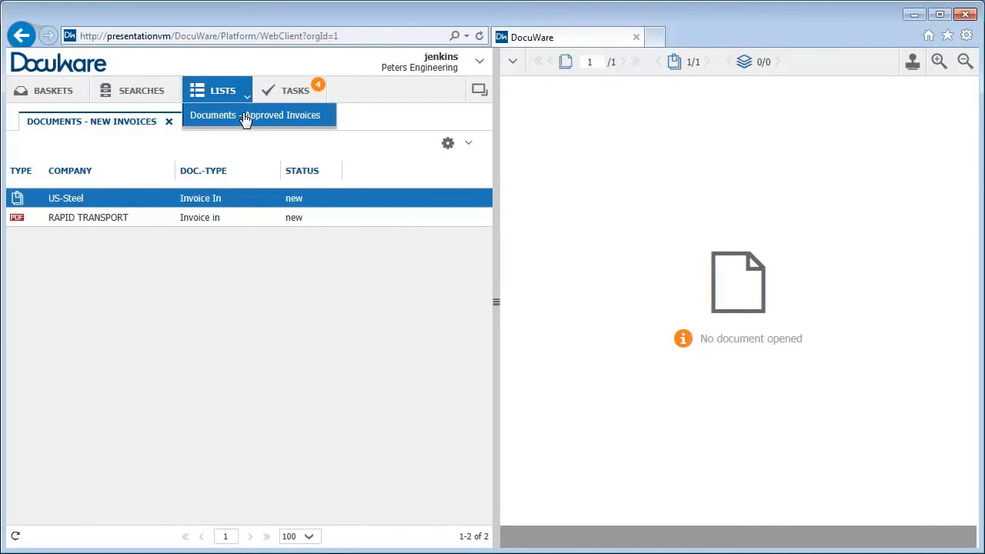
click(283, 115)
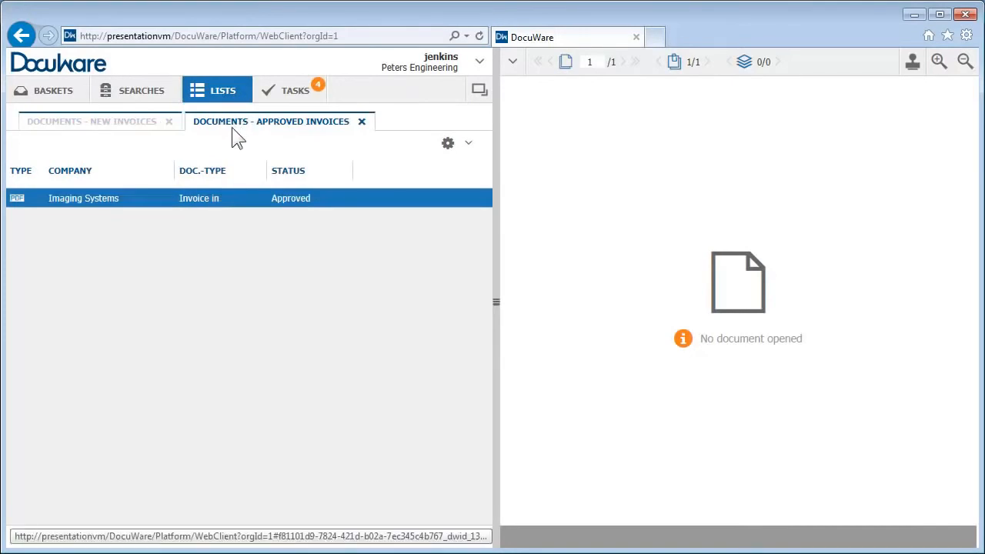
click(91, 120)
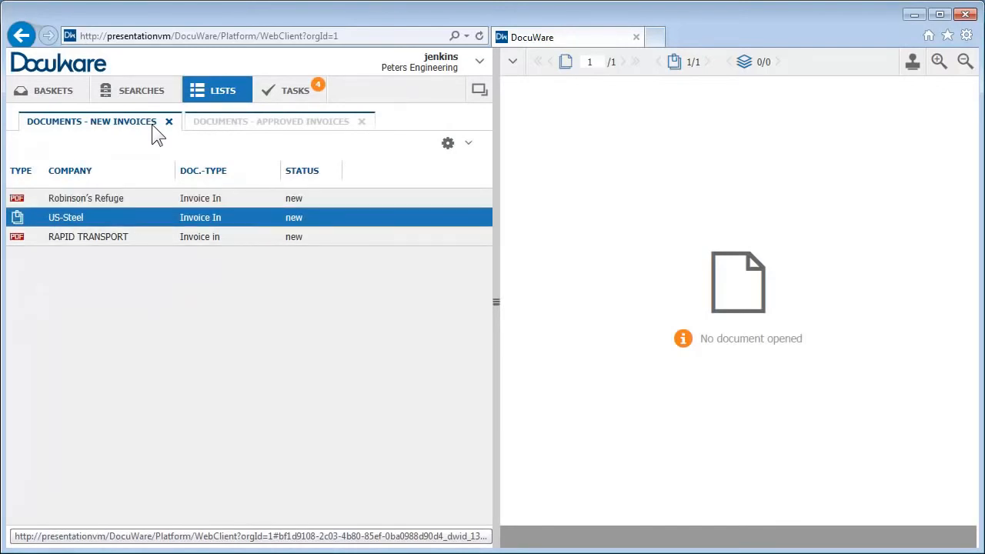
click(361, 121)
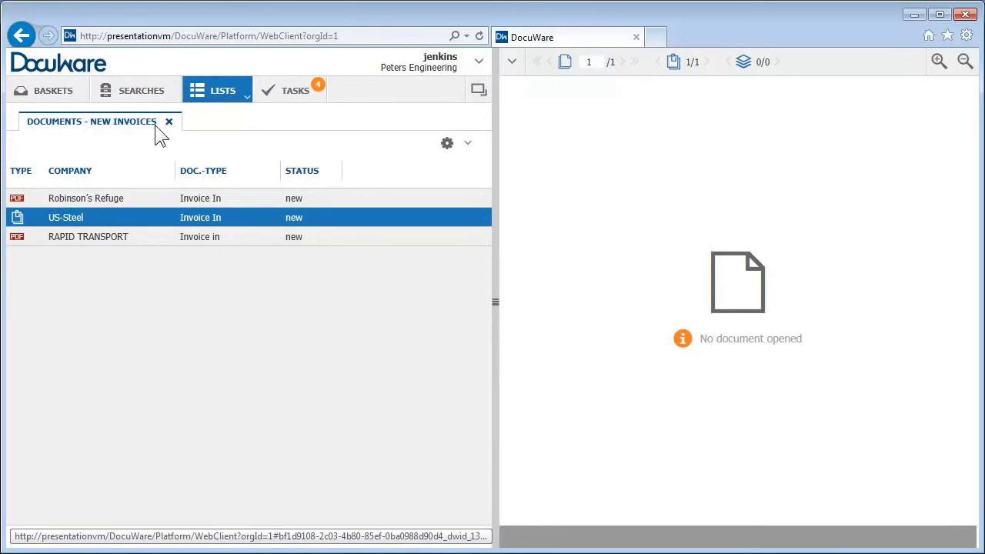
click(85, 198)
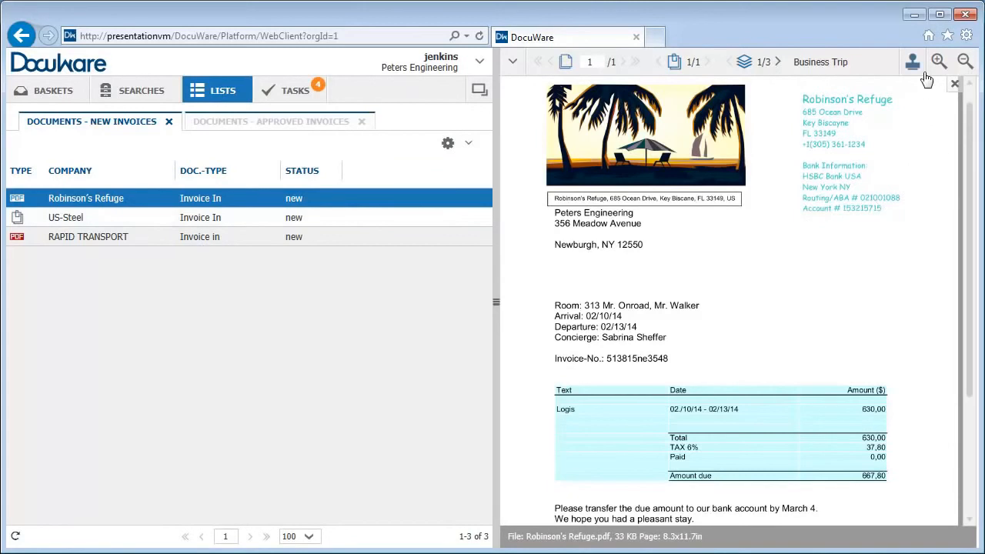
Step: Place a Cost Center Assignment stamp with cost center 21000 on the Robinson's Refuge invoice
click(913, 61)
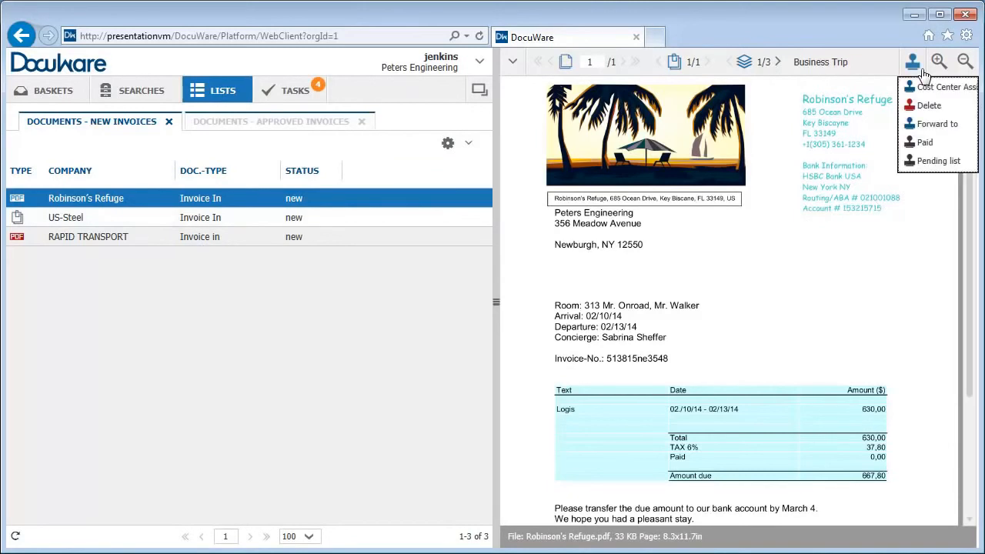
click(947, 86)
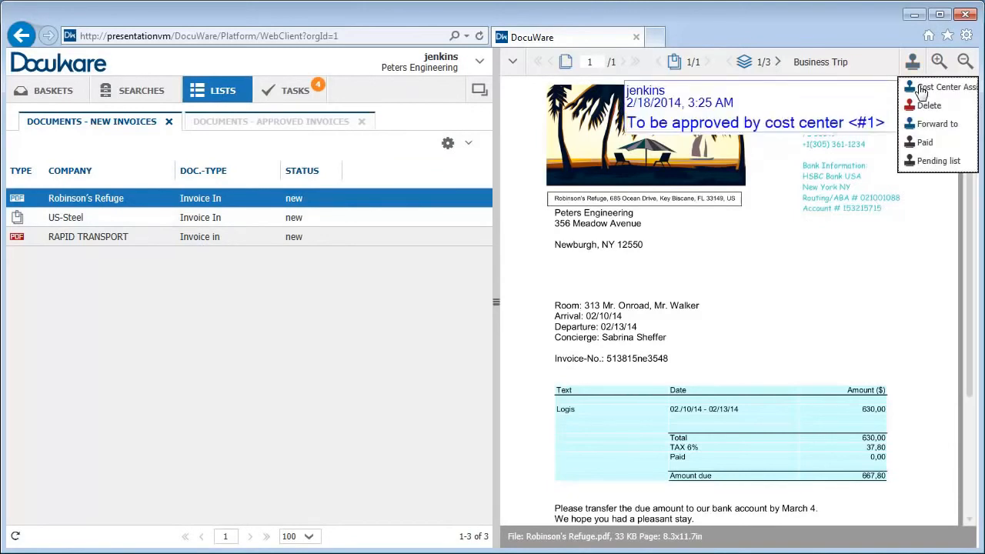
click(945, 87)
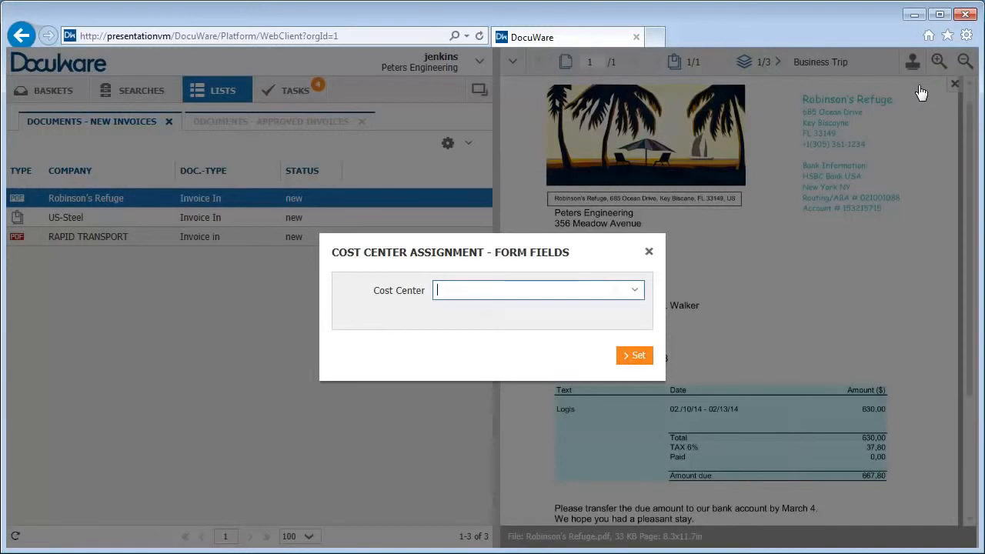
text(21000)
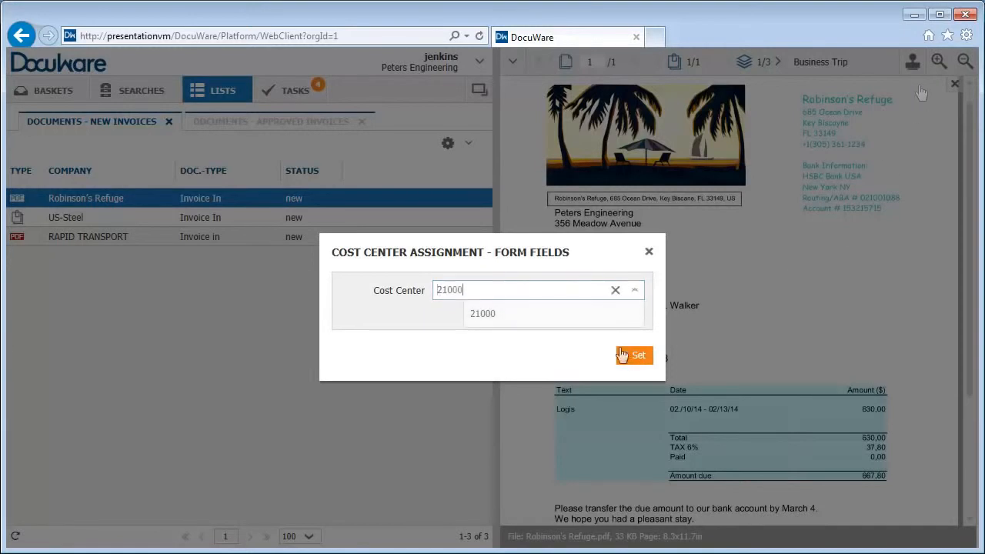
click(634, 355)
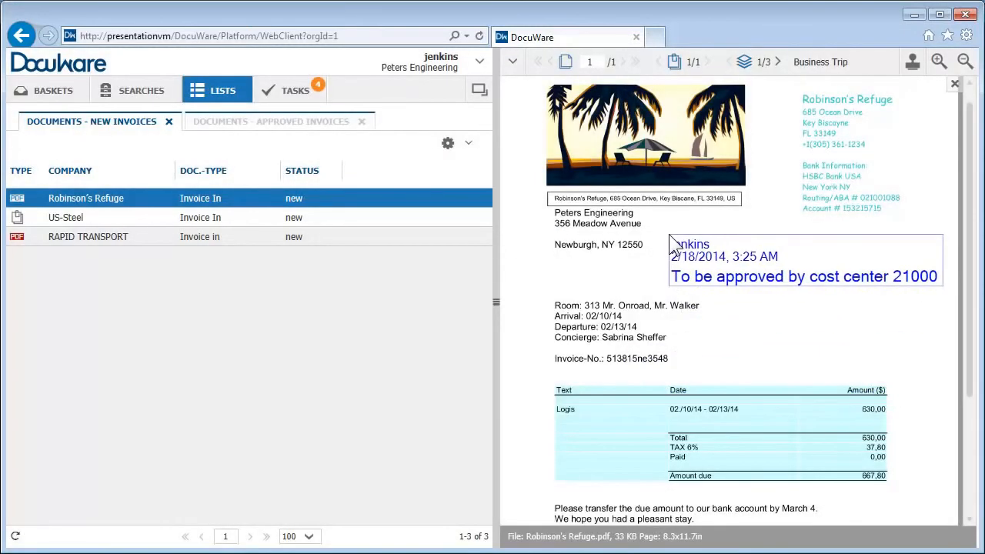
click(954, 83)
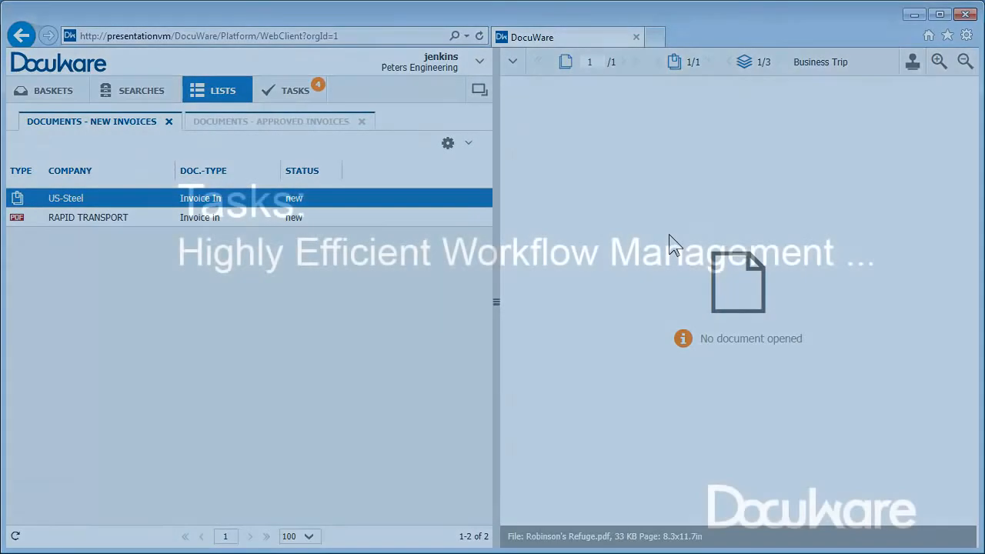
Step: Commit the US-Steel Assign Cost Center task with cost center 21000 - Manufacturing
click(290, 90)
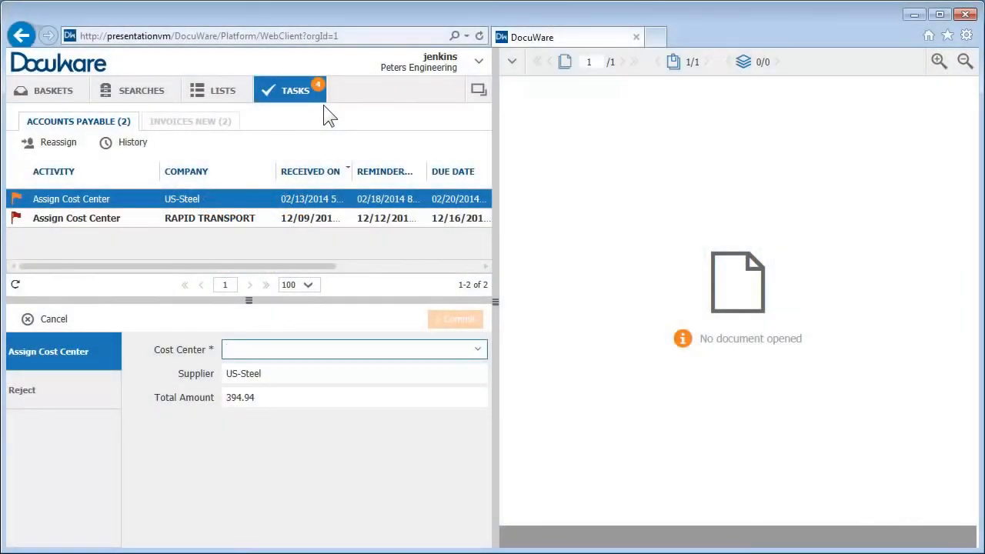
mouse_move(480, 360)
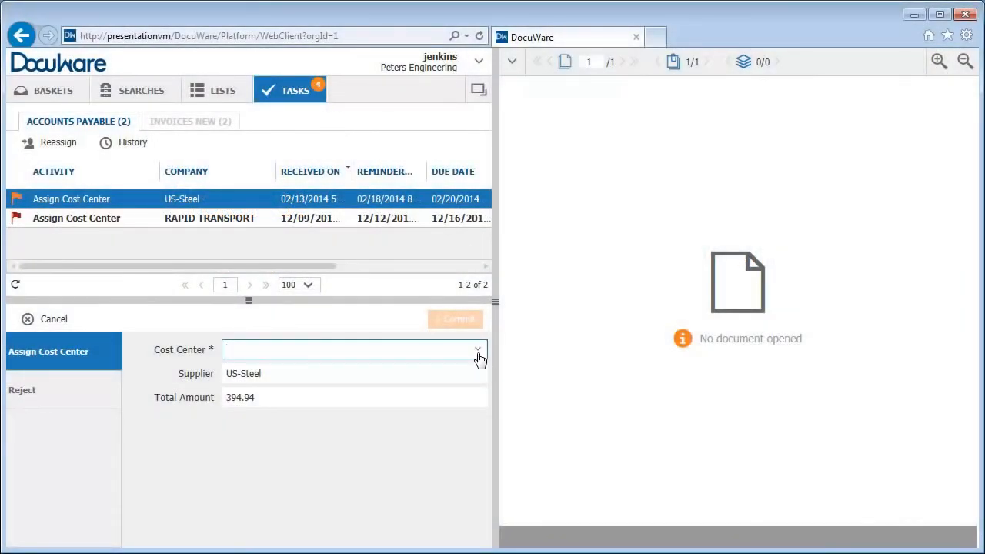
click(477, 349)
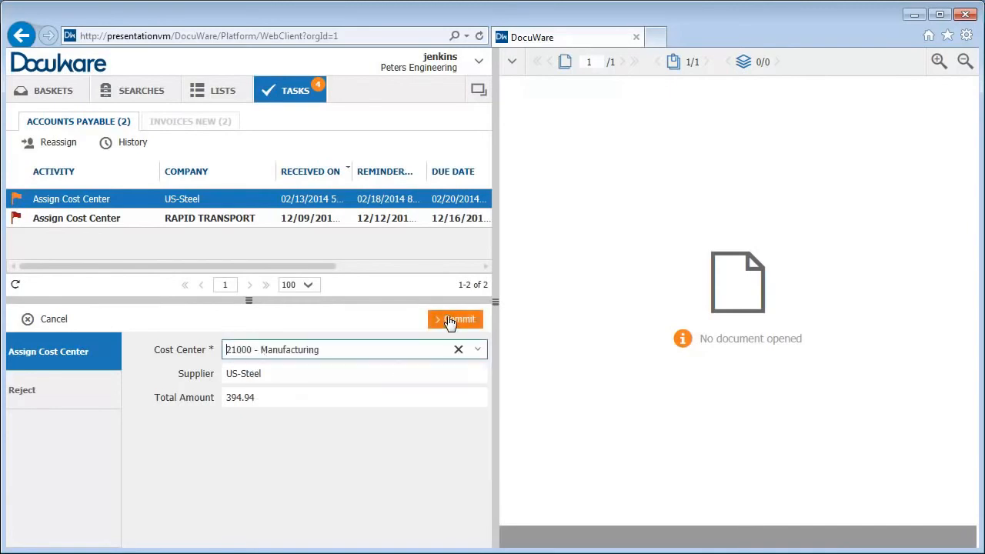
click(455, 319)
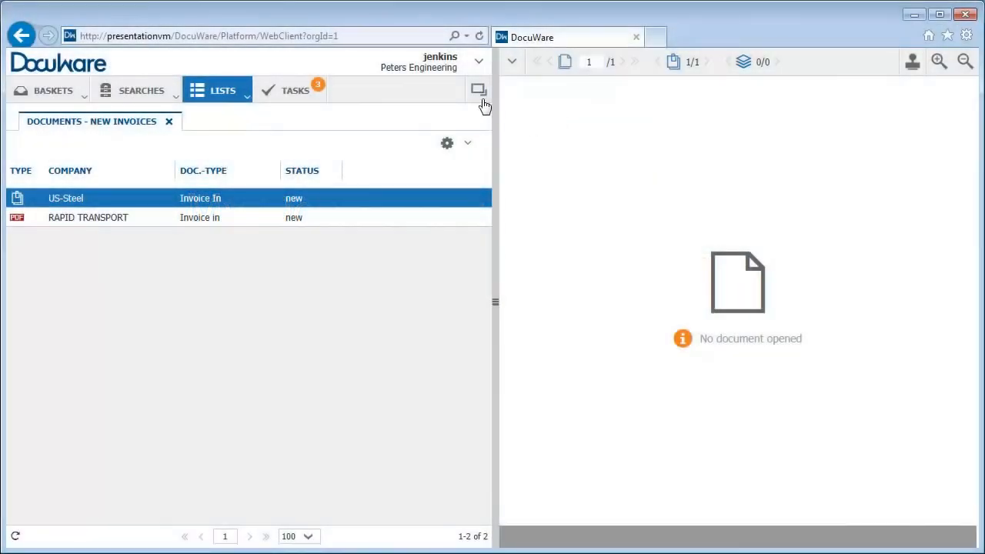
mouse_move(478, 90)
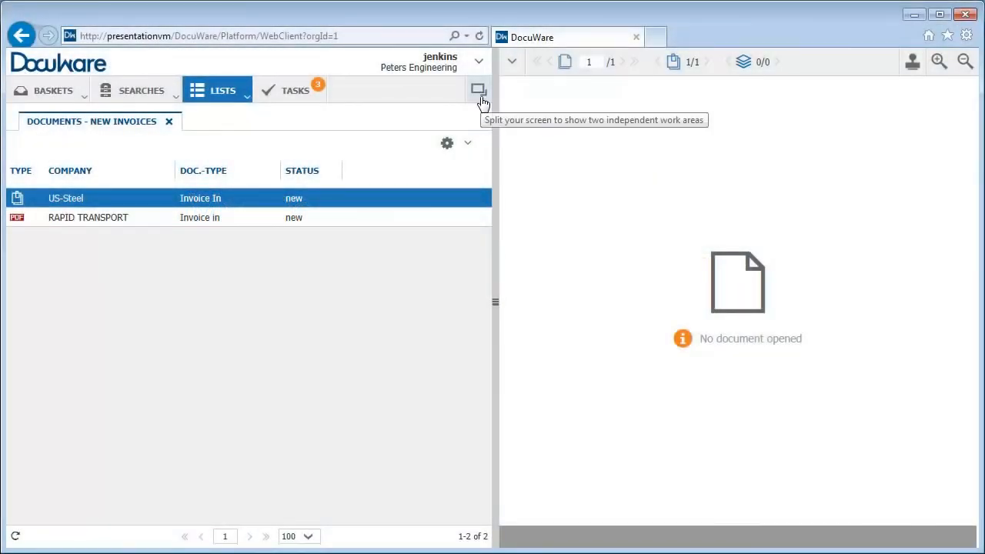
Step: Split the work area and show the Invoices in basket in the lower pane
click(478, 90)
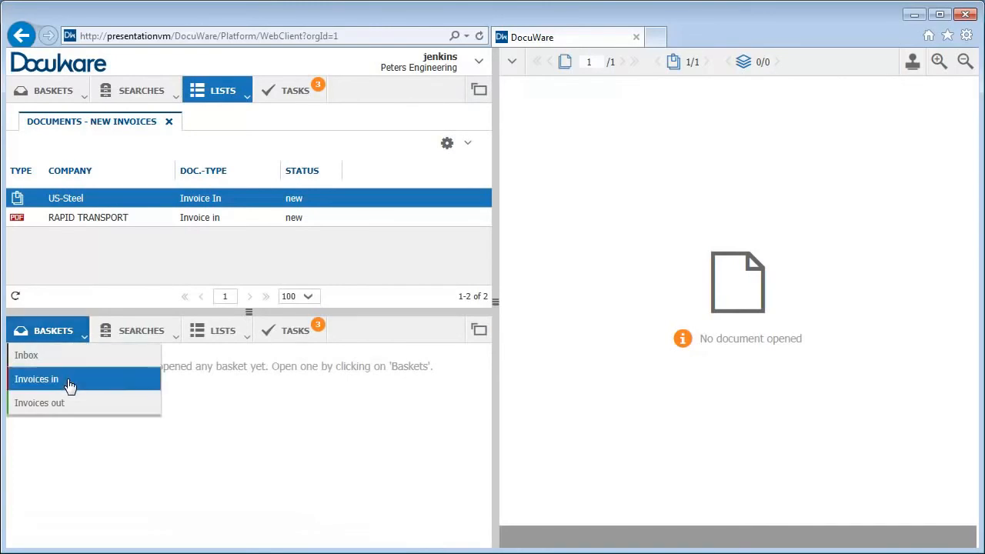
click(36, 379)
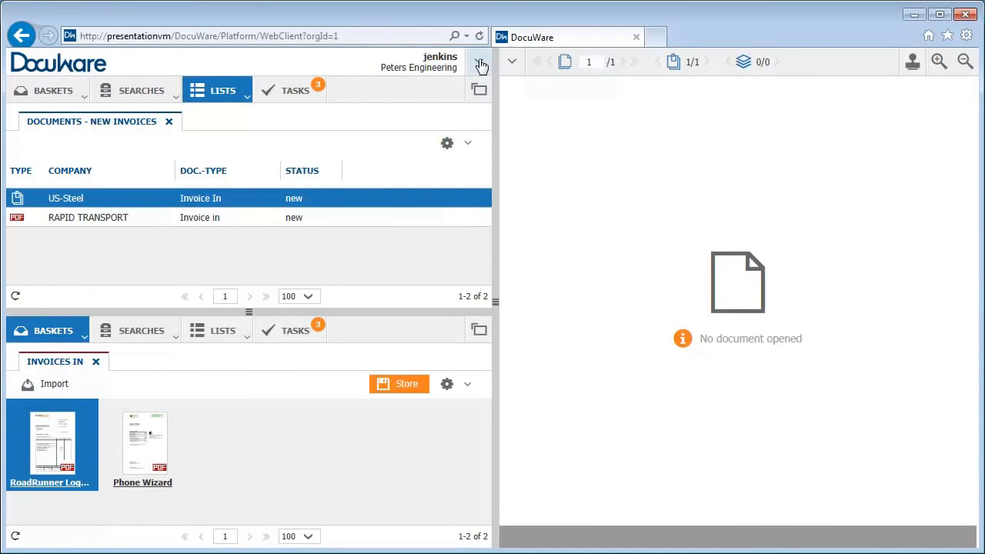
Step: In Settings, enable the Personnel Documents basket and Employees - Store - Personnel Documents dialog
click(478, 62)
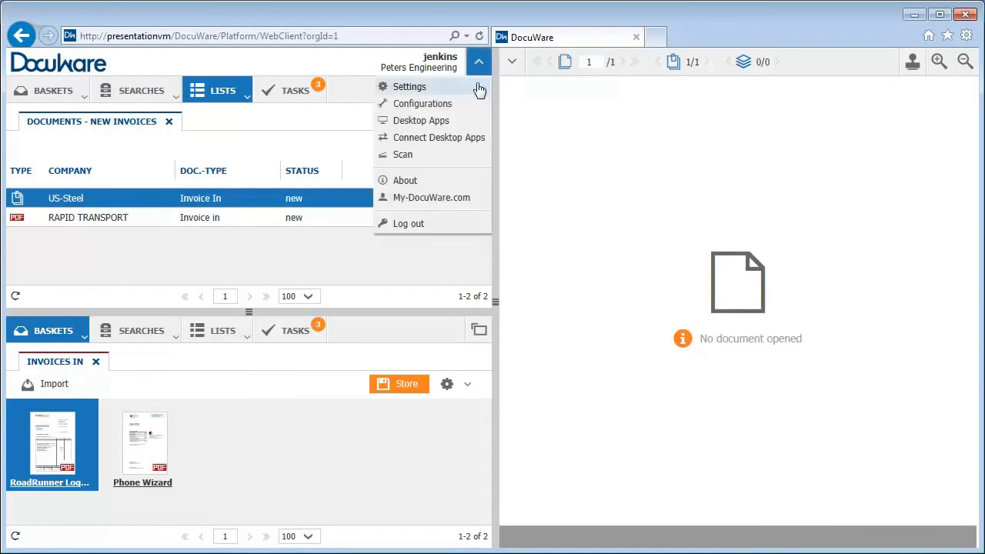
click(409, 86)
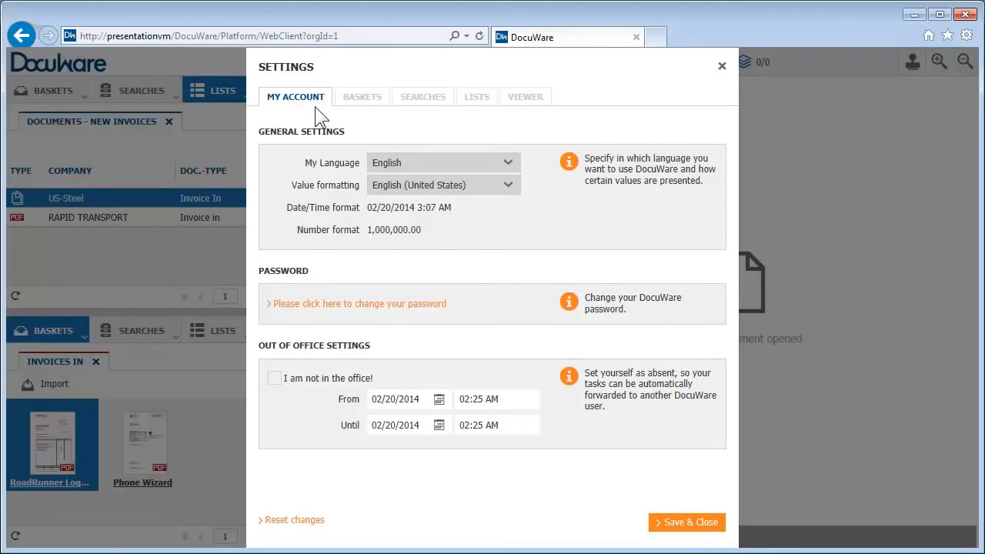
click(362, 96)
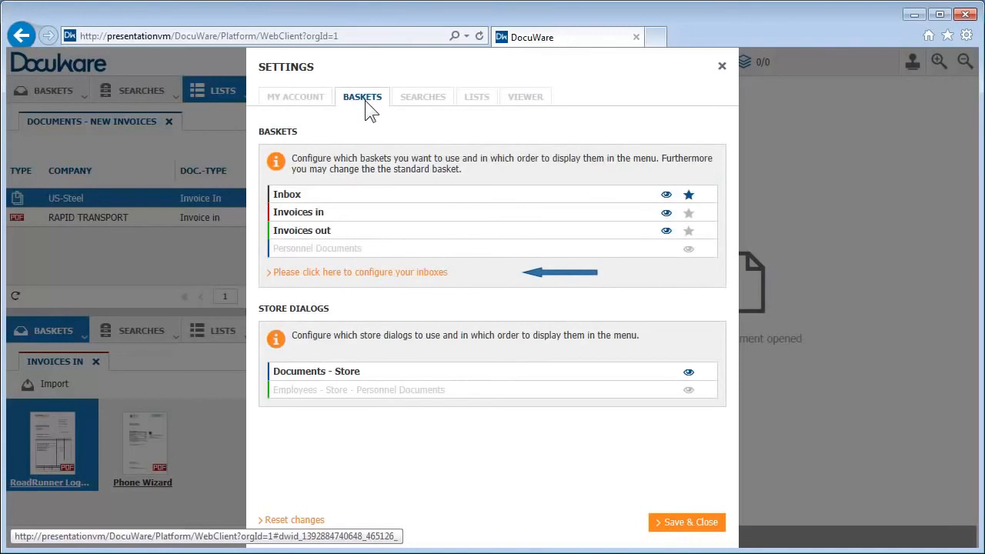
mouse_move(439, 192)
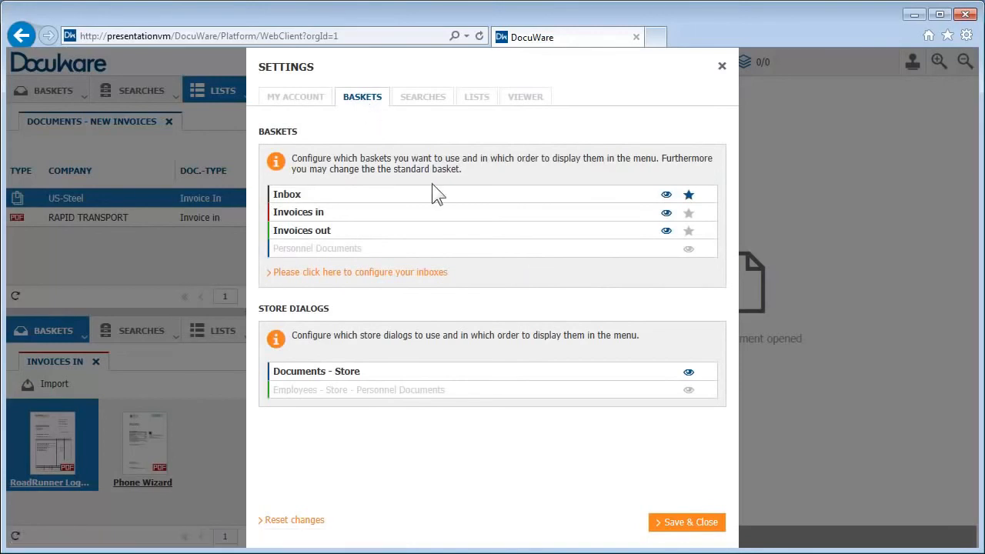
mouse_move(691, 250)
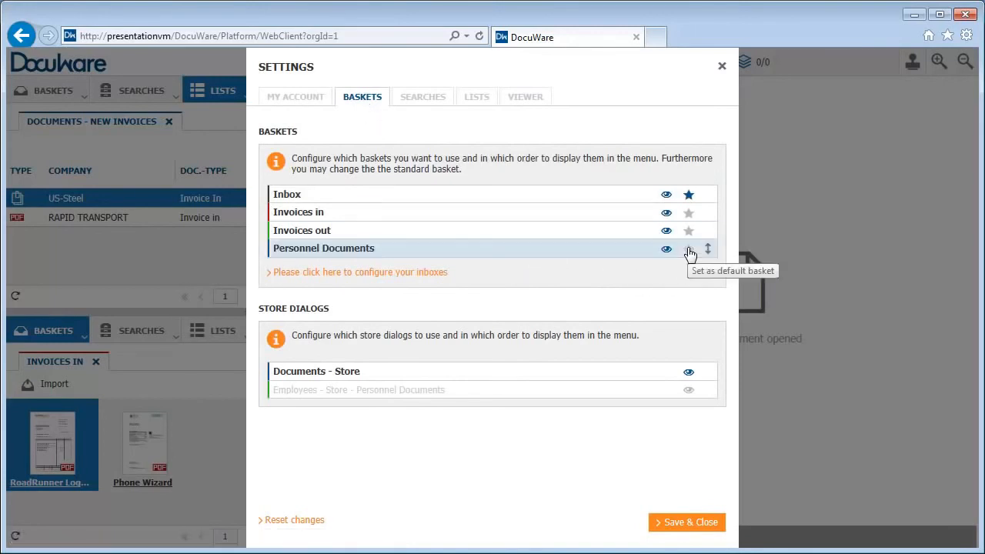
click(689, 389)
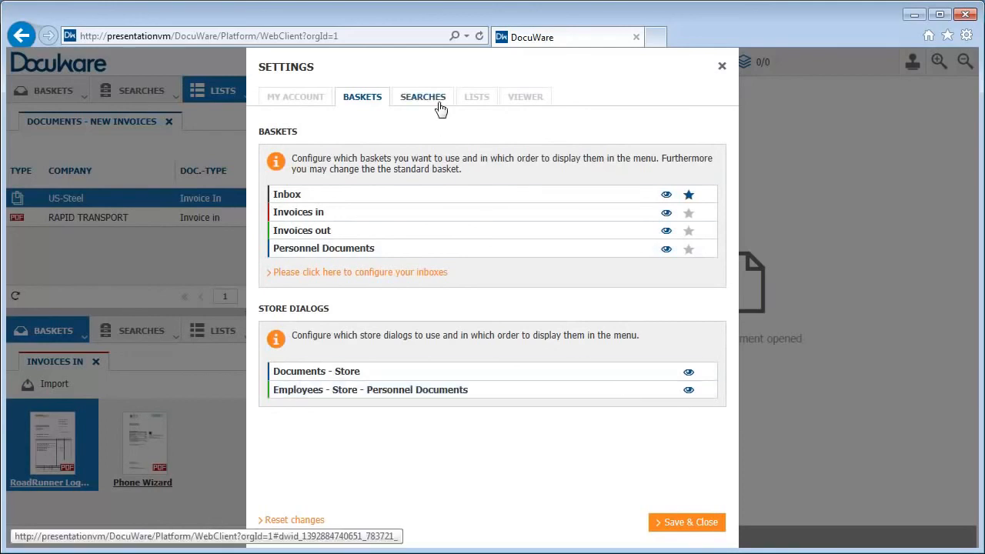
Step: Browse the Searches, Lists and Viewer settings tabs
click(423, 97)
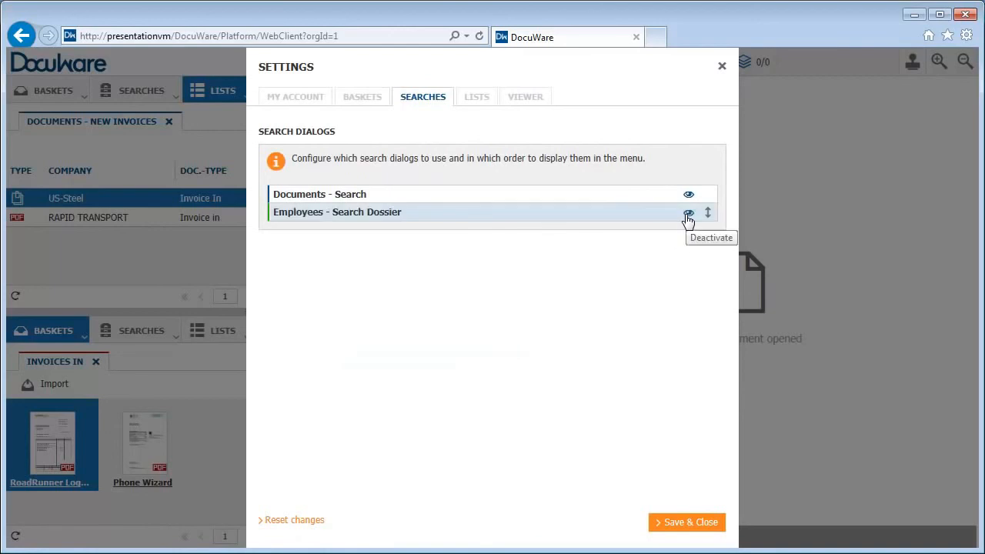
click(476, 96)
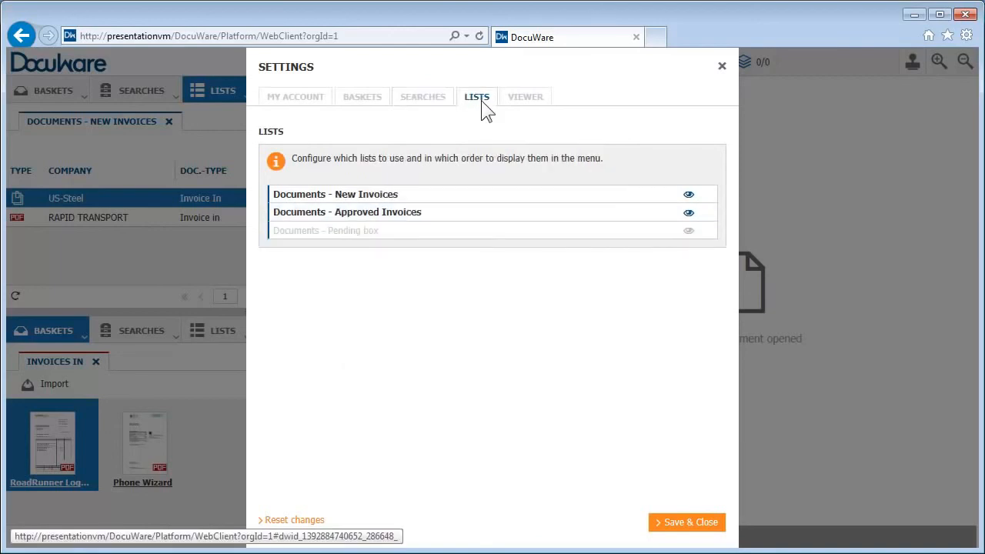
mouse_move(525, 97)
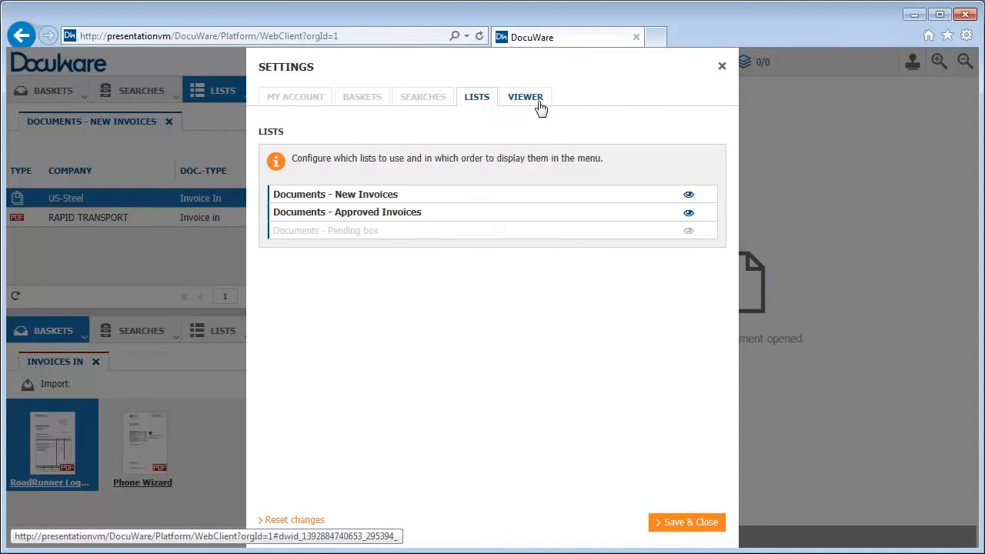
click(525, 97)
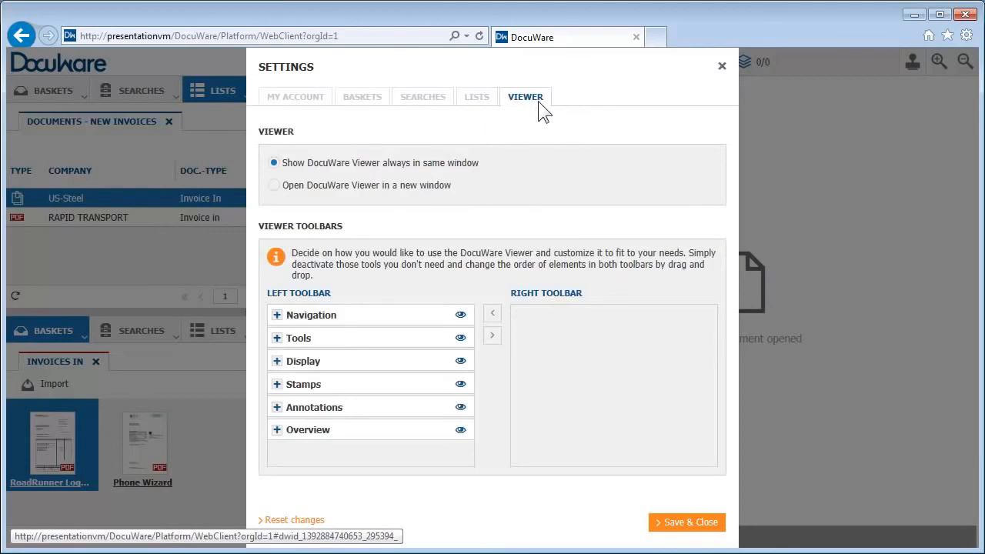